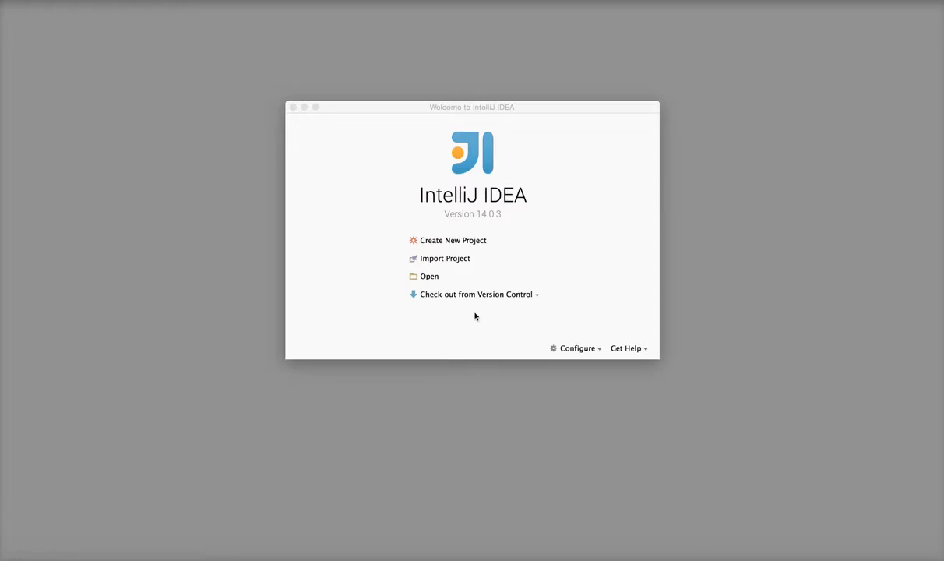
pyautogui.moveTo(446, 259)
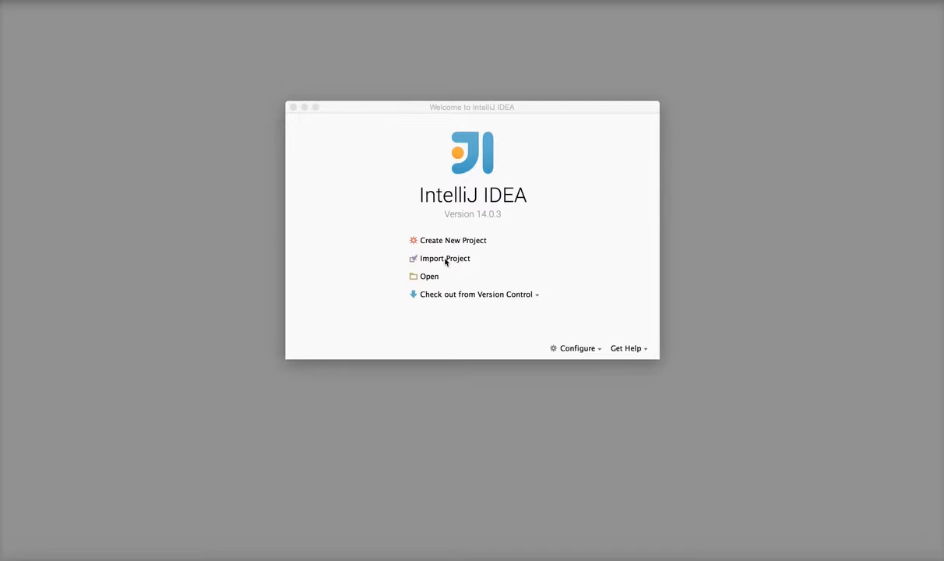
pyautogui.moveTo(115, 75)
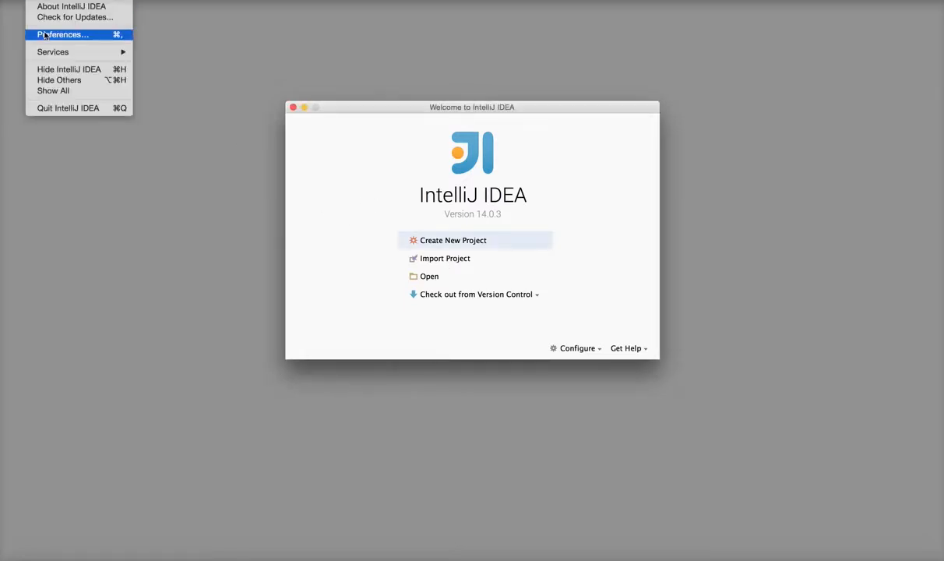
pyautogui.click(62, 35)
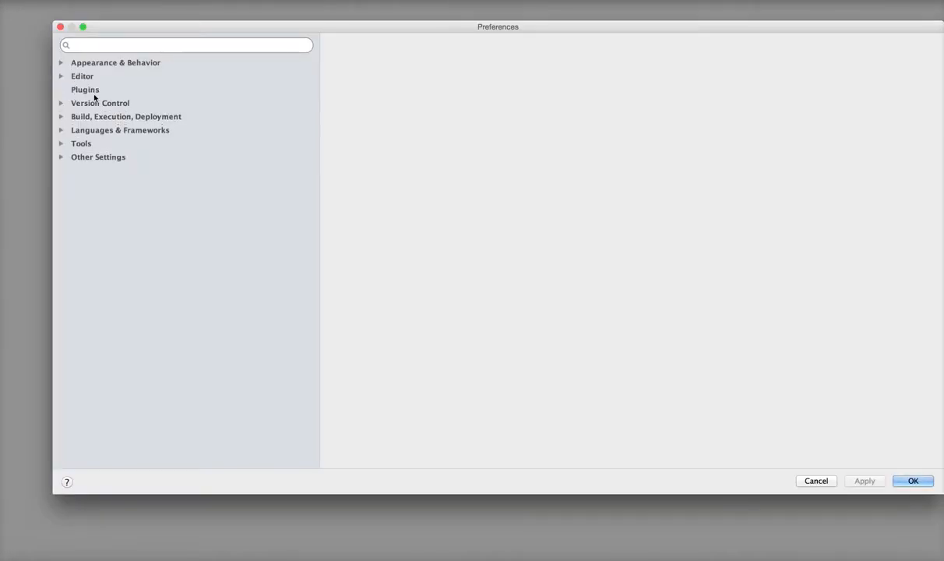
pyautogui.click(84, 88)
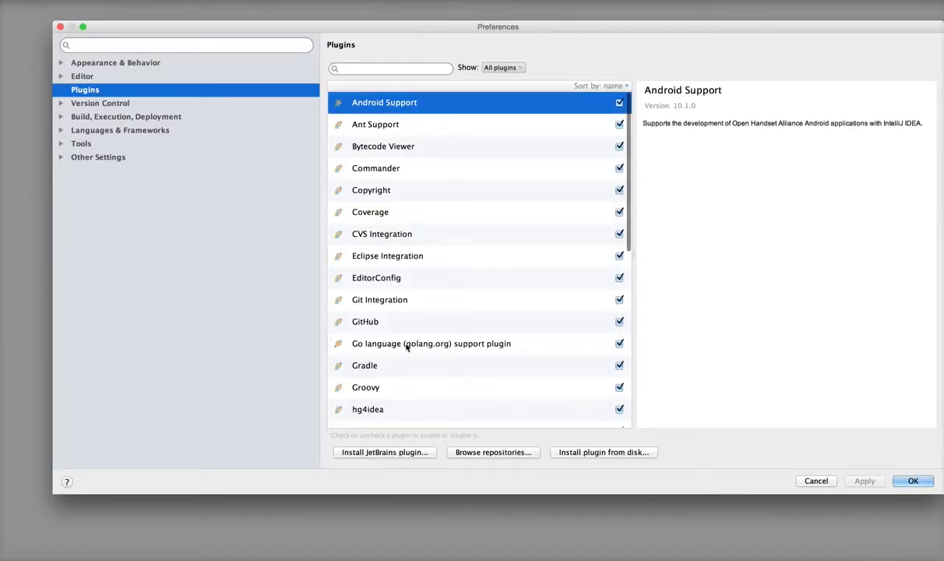
pyautogui.click(432, 344)
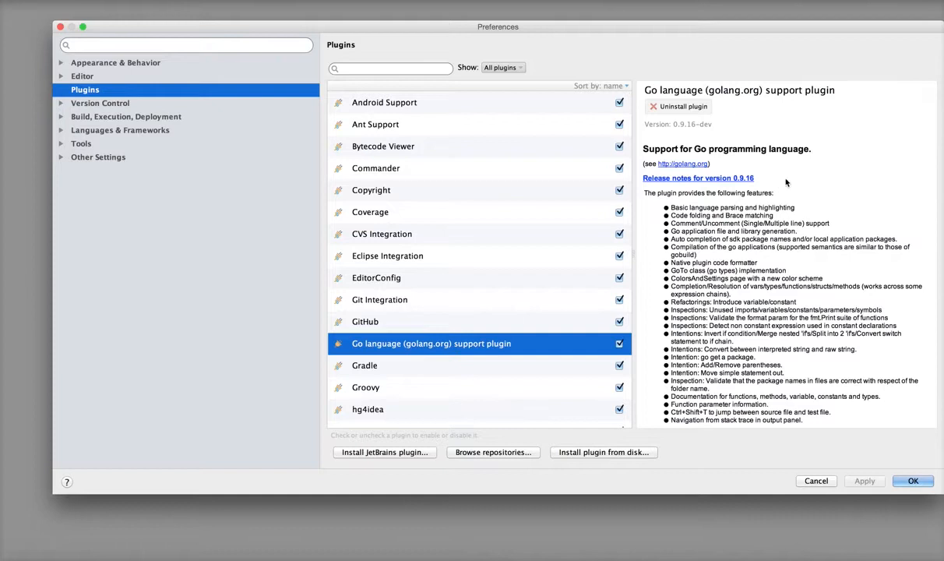
pyautogui.moveTo(816, 211)
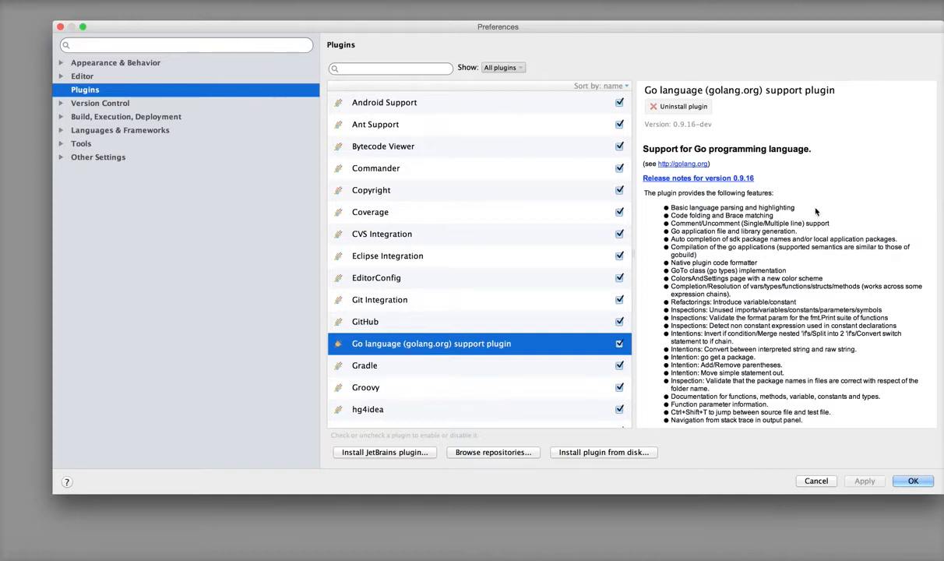
pyautogui.scroll(-3)
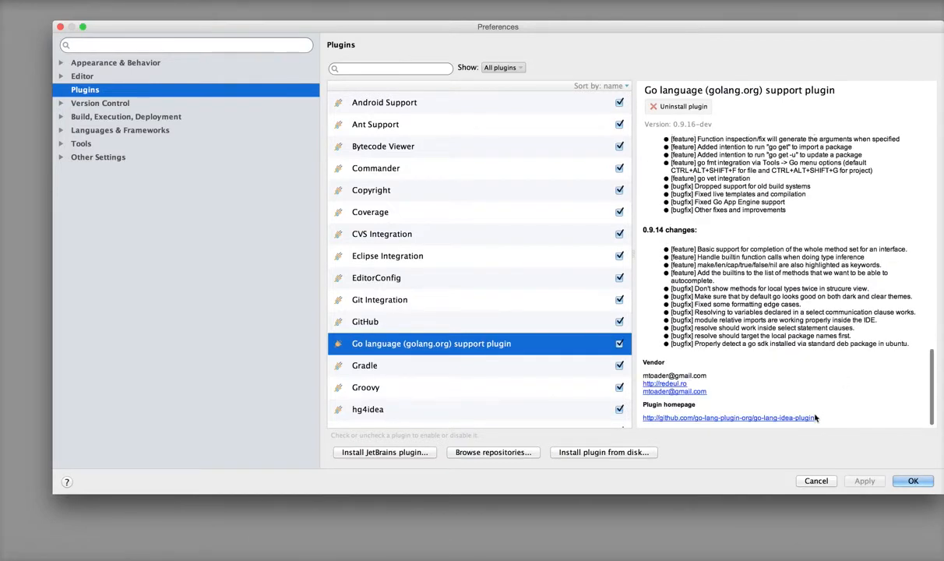
pyautogui.moveTo(828, 419)
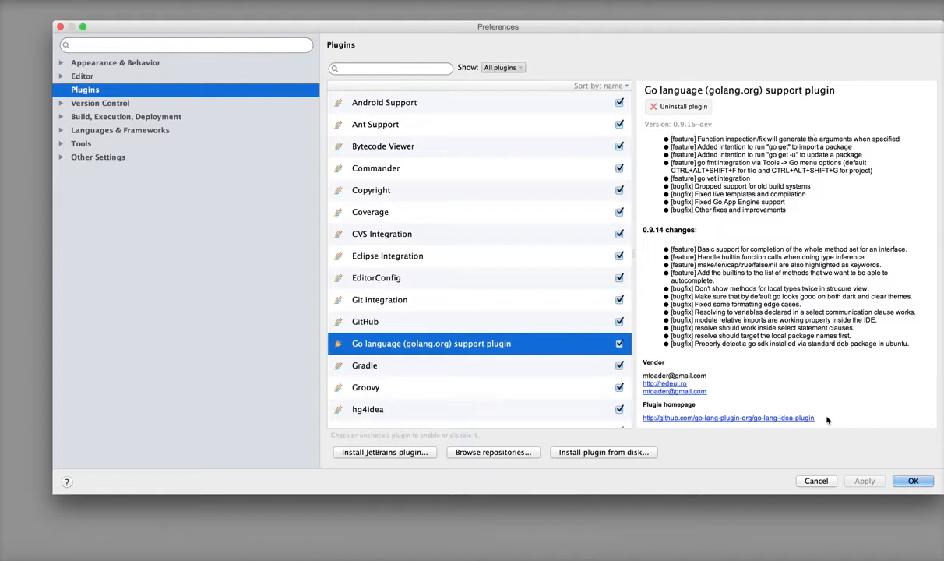
pyautogui.moveTo(775, 429)
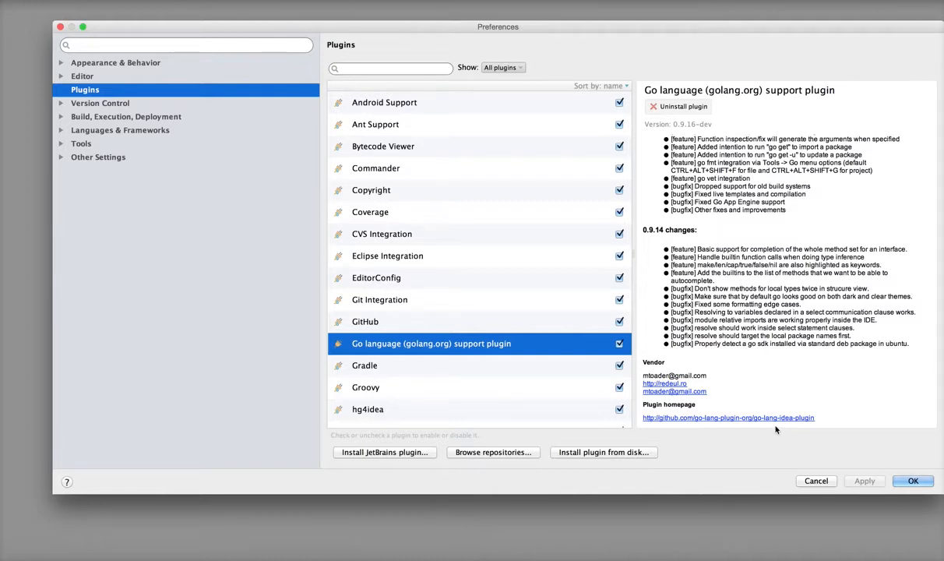
pyautogui.moveTo(763, 430)
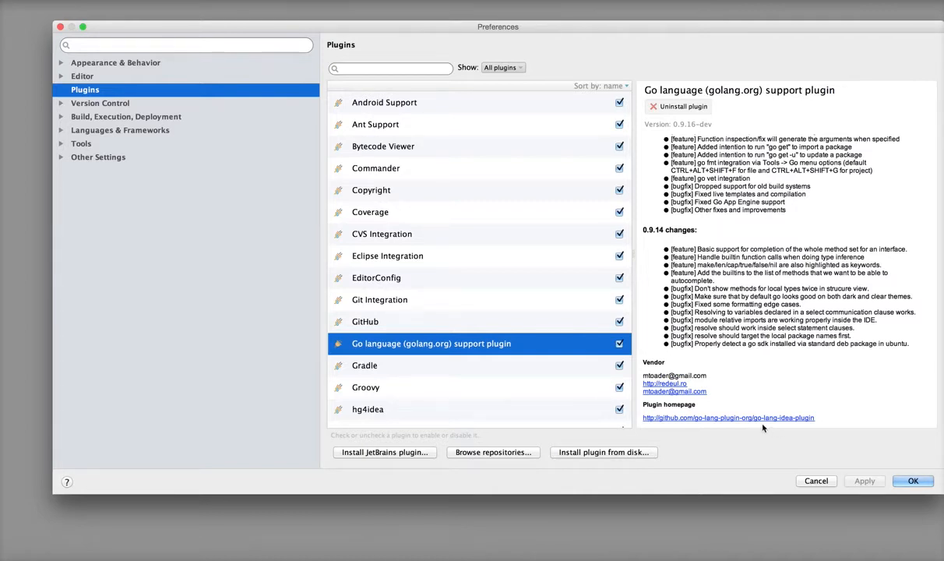
pyautogui.moveTo(773, 424)
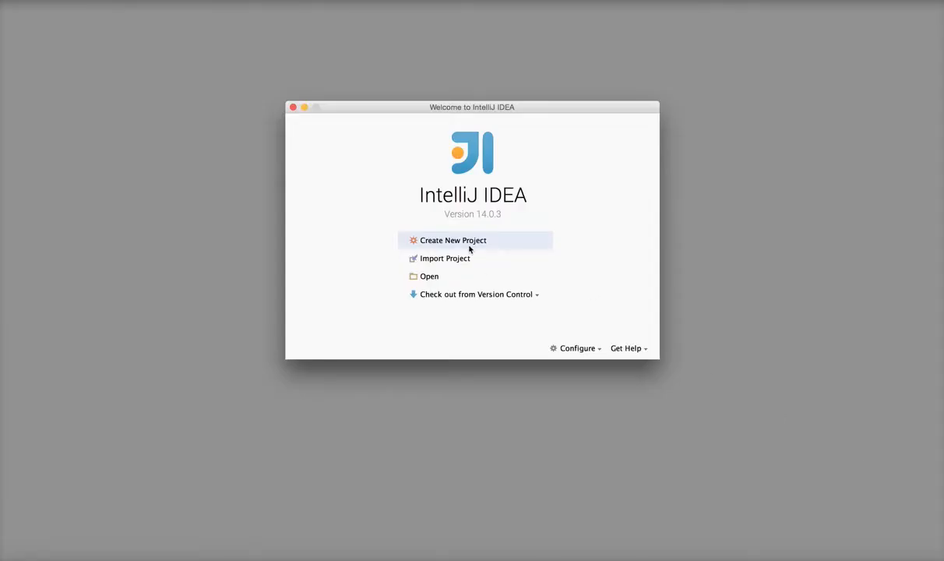
# Import /workspace/sync_gateway from external model as a Go project and finish the wizard
pyautogui.click(446, 259)
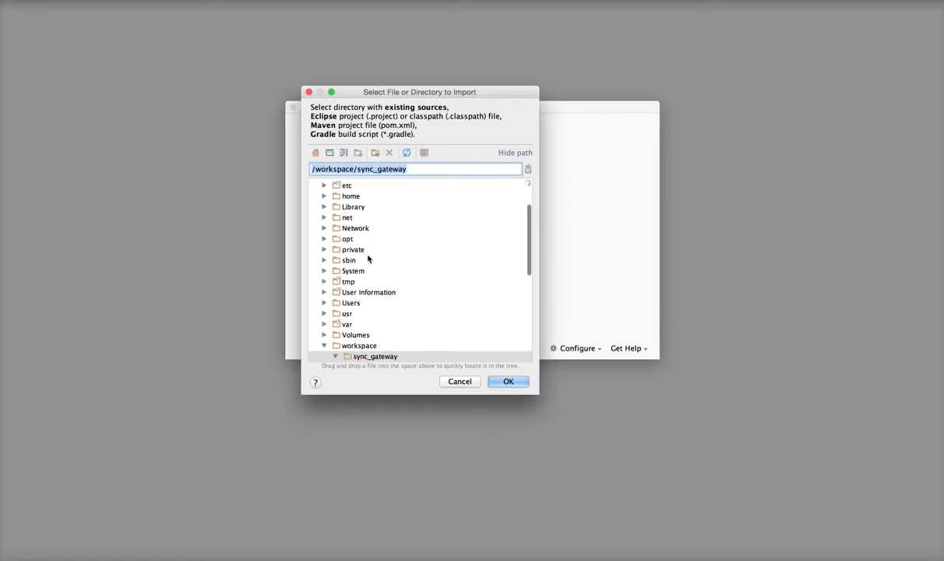
pyautogui.click(376, 355)
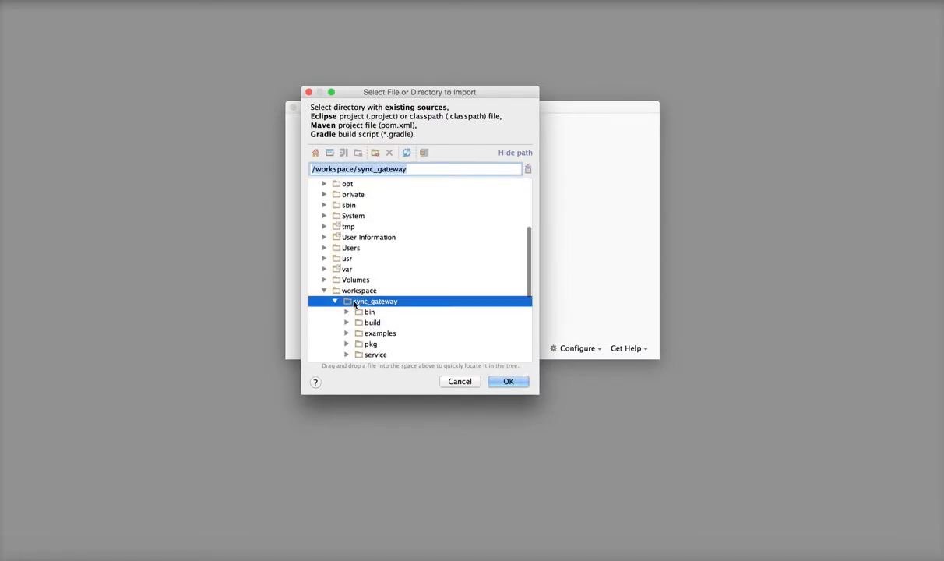
pyautogui.click(508, 380)
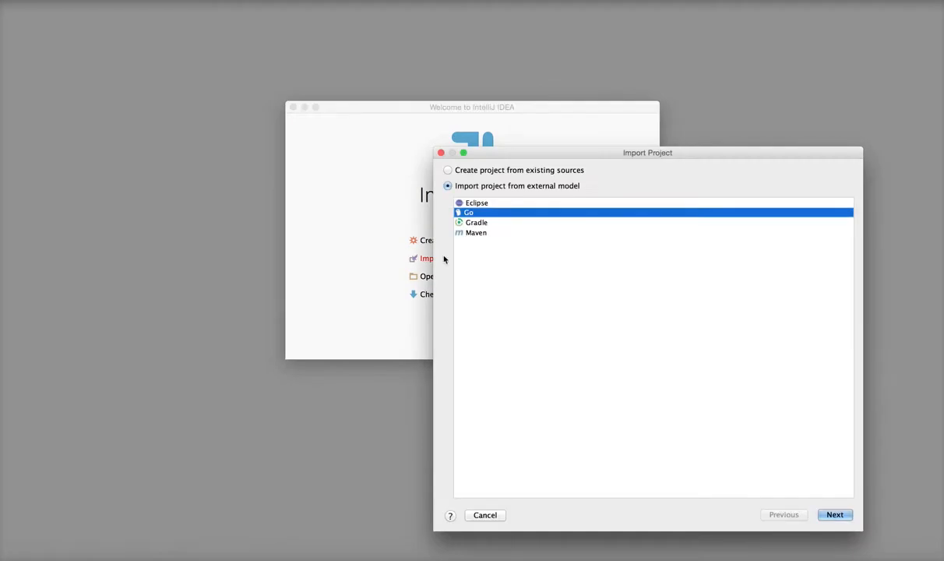
pyautogui.moveTo(461, 221)
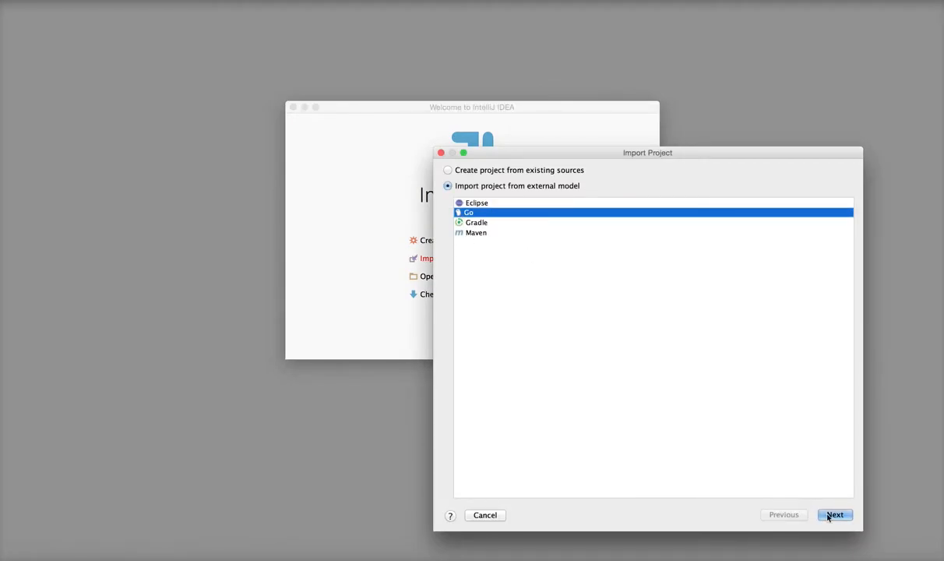
pyautogui.click(835, 514)
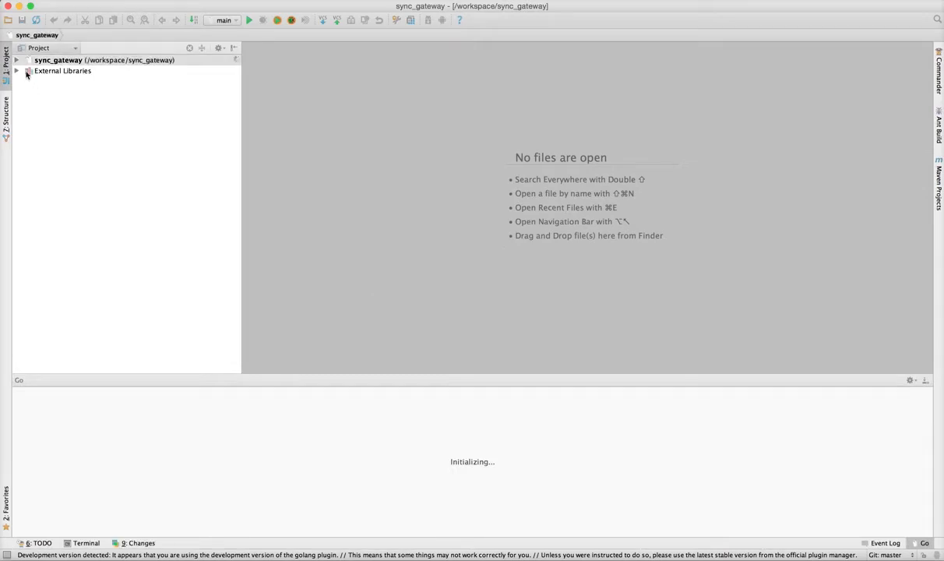
# Expand sync_gateway > src > github.com > couchbaselabs to reach main.go
pyautogui.click(104, 59)
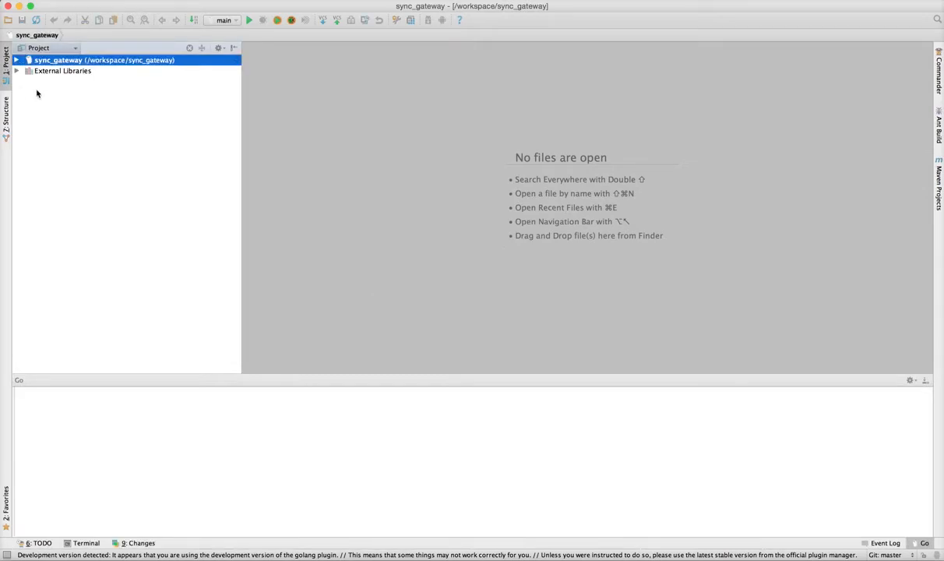
pyautogui.click(16, 60)
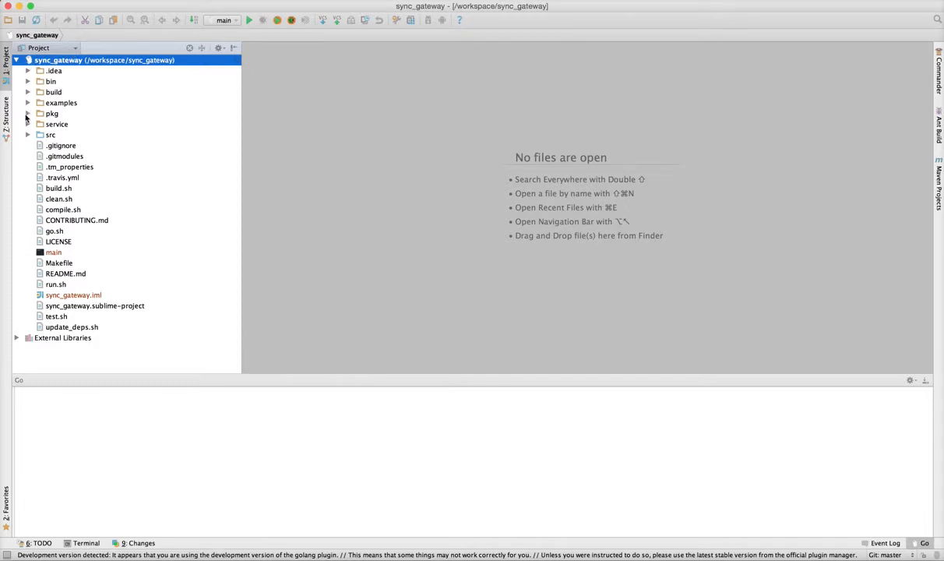
pyautogui.click(28, 134)
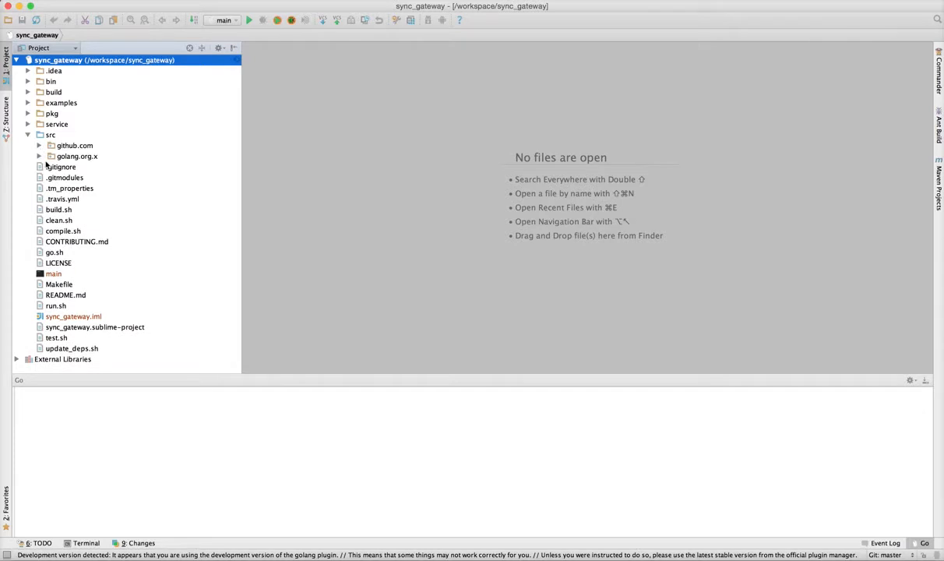
pyautogui.click(40, 145)
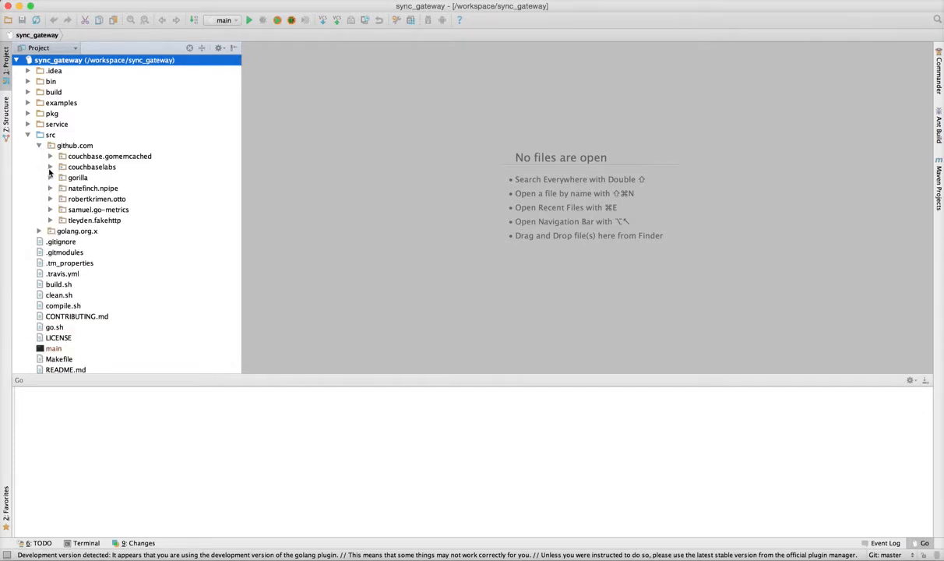
pyautogui.click(50, 166)
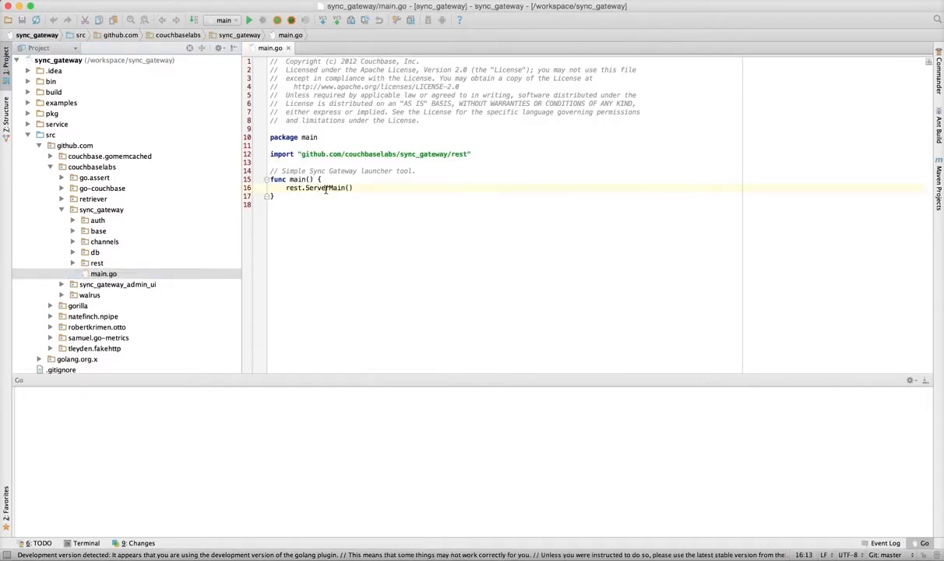
# Go to the declaration of rest.ServerMain, landing in rest/config.go, and scroll through it
pyautogui.rightClick(319, 187)
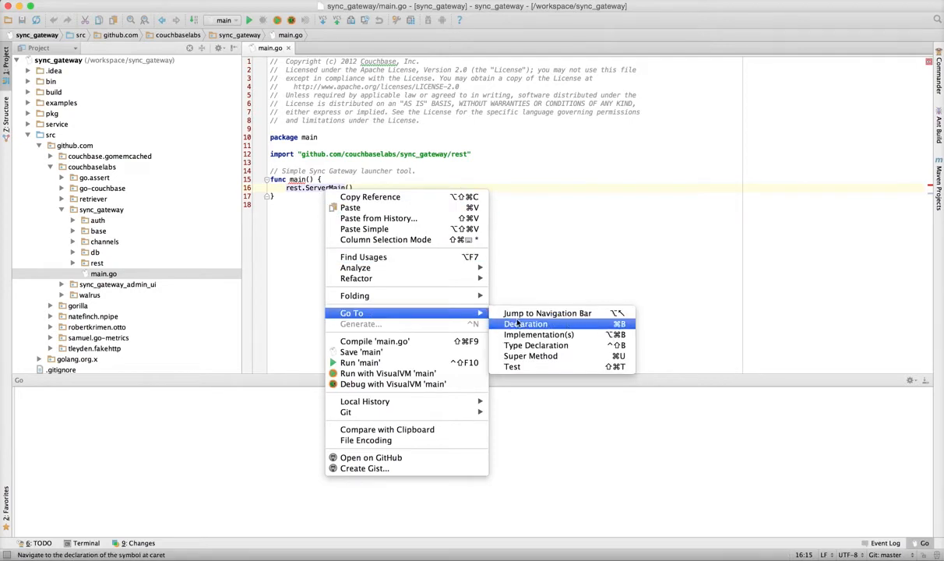
pyautogui.click(526, 323)
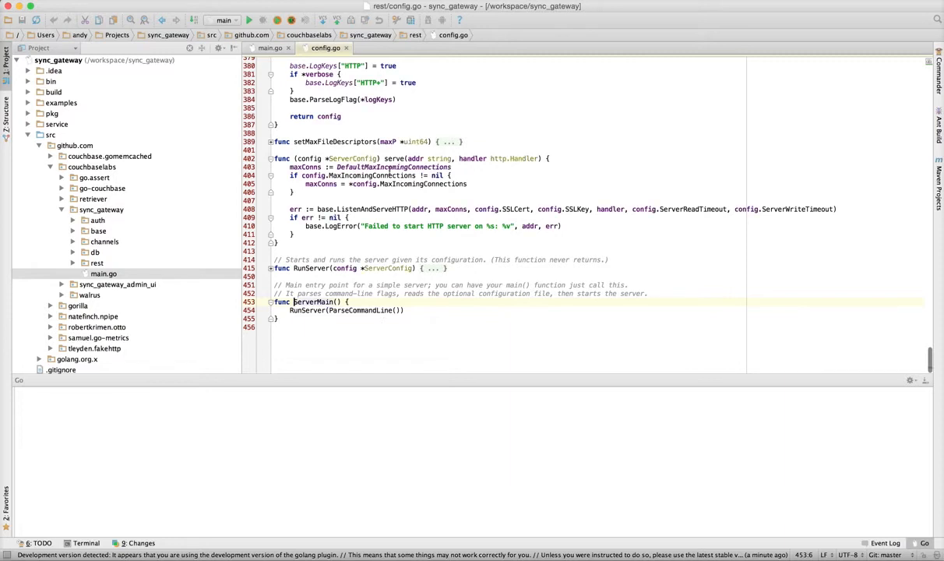
pyautogui.scroll(3)
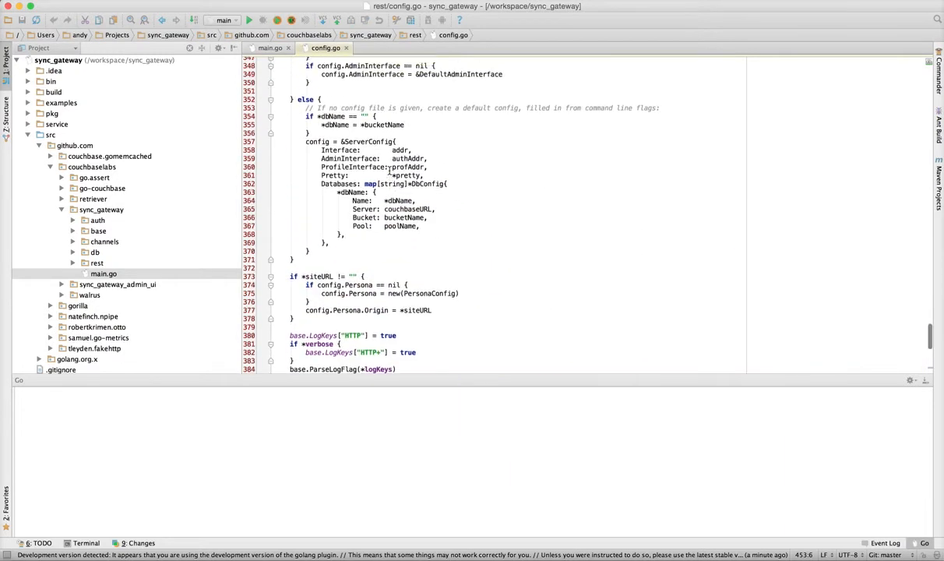
pyautogui.scroll(3)
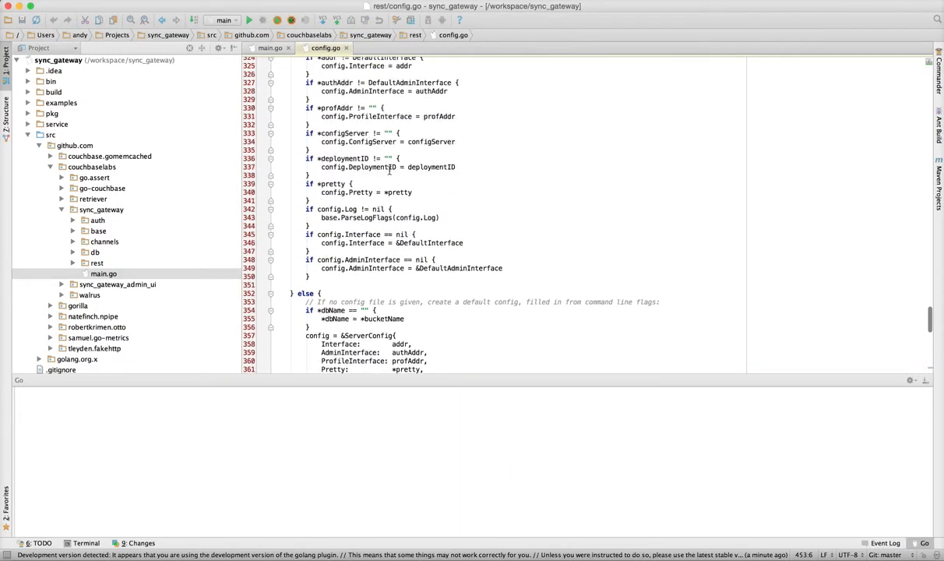
pyautogui.scroll(3)
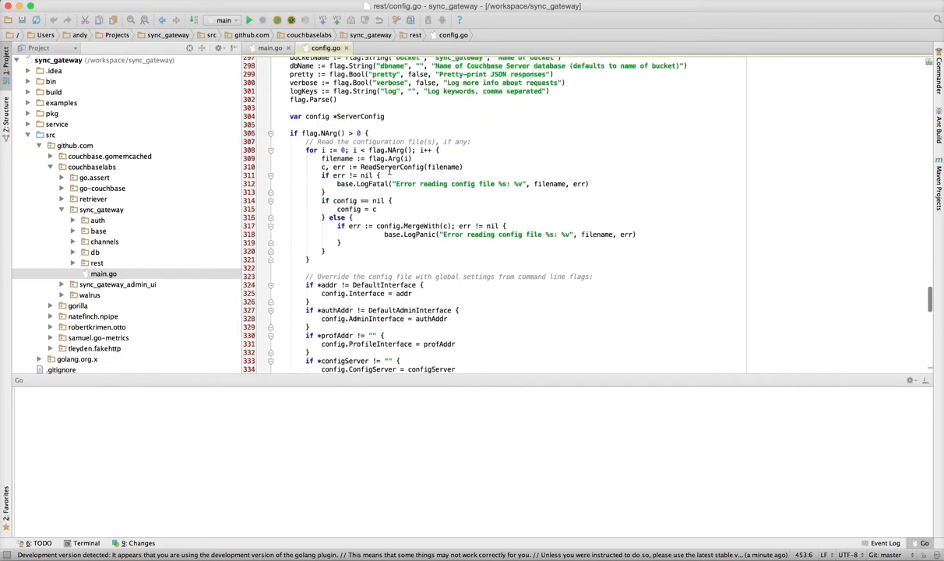
pyautogui.scroll(3)
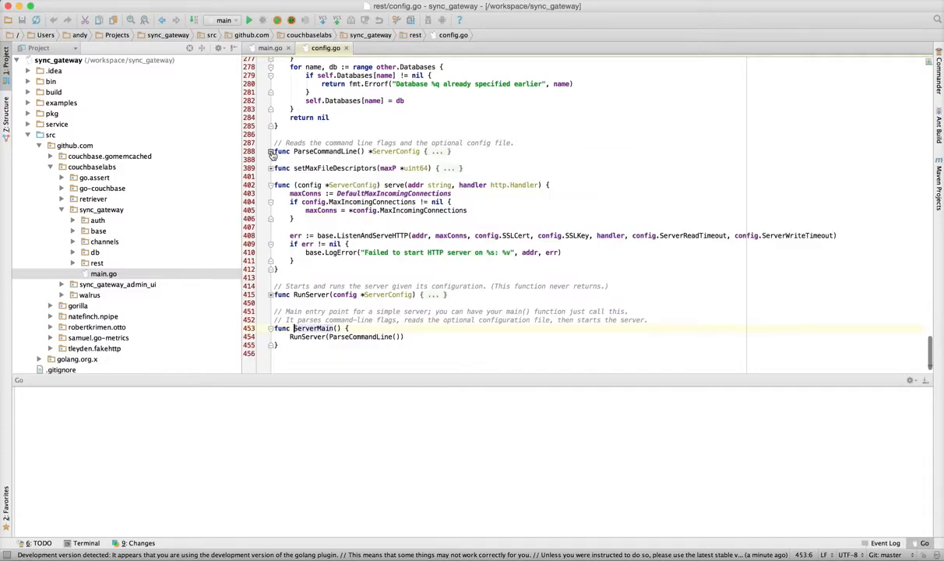
# Unfold ParseCommandLine, begin editing its config-file loop and unlock all non-project files for this session
pyautogui.click(271, 151)
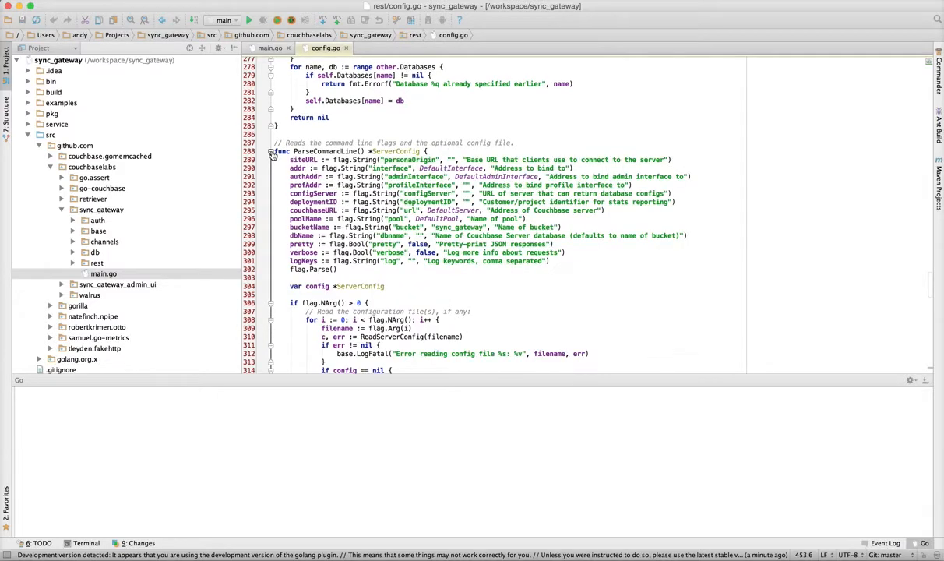
pyautogui.scroll(-3)
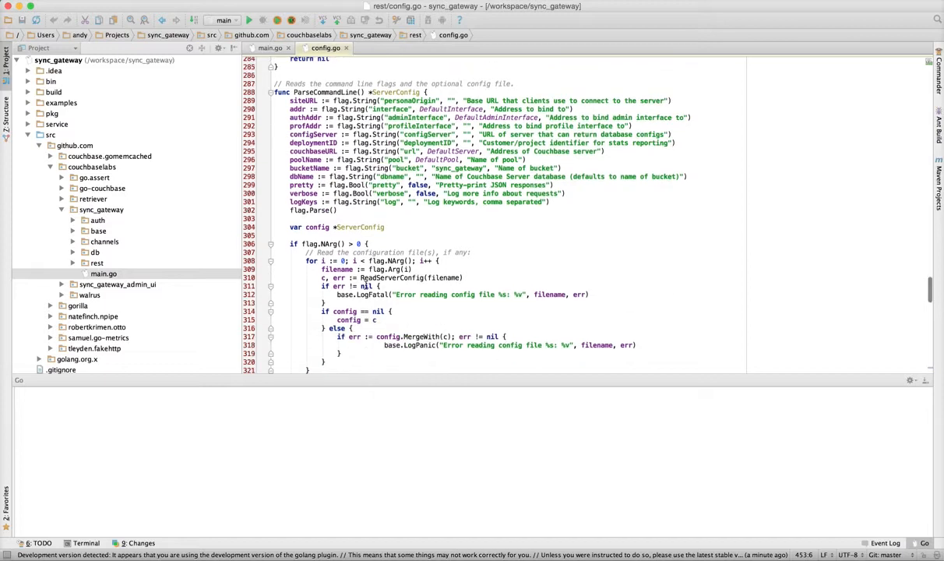
pyautogui.scroll(-3)
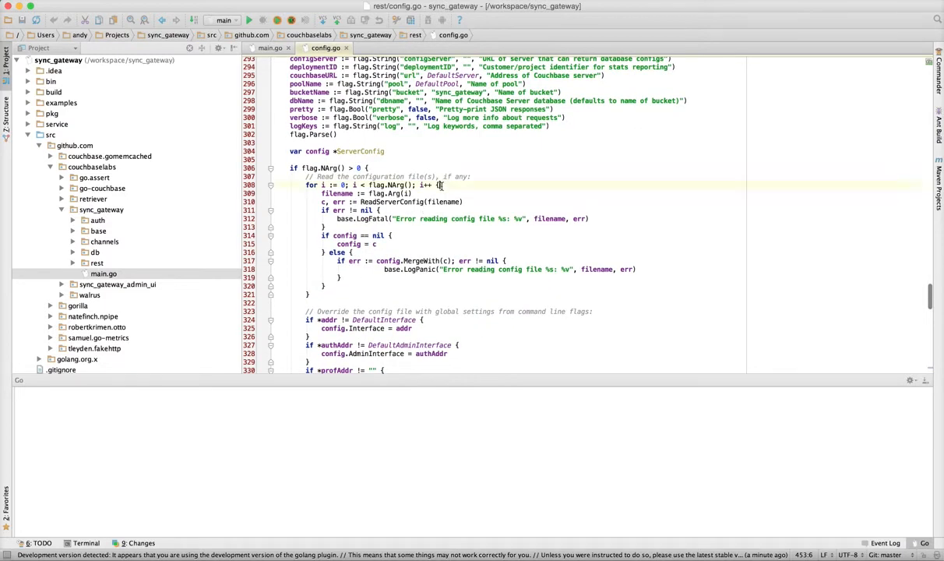
pyautogui.click(393, 235)
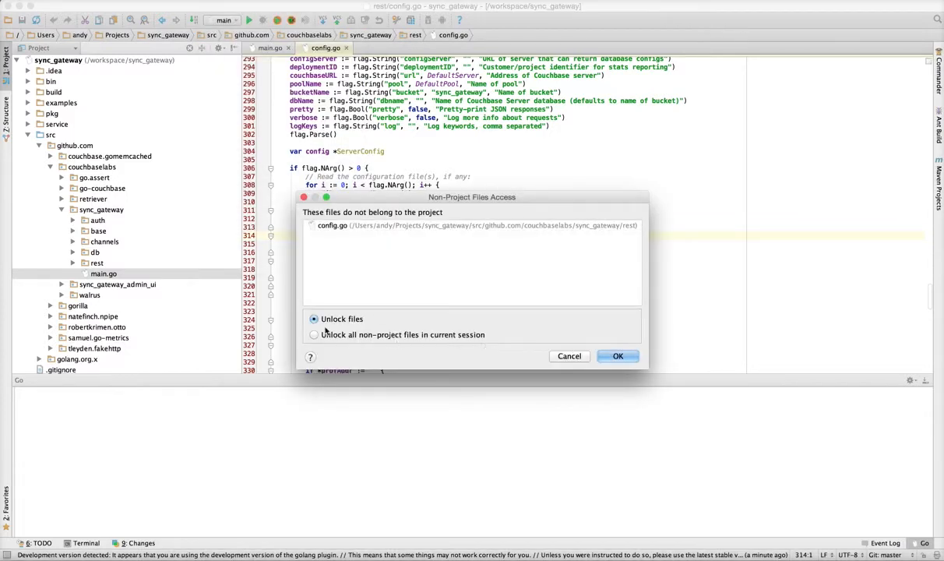
pyautogui.click(314, 333)
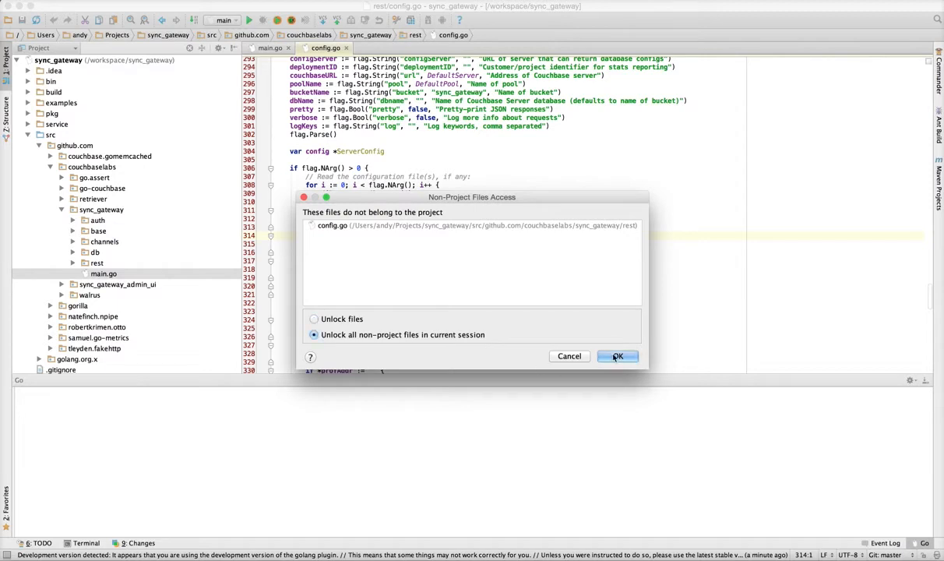
pyautogui.click(617, 356)
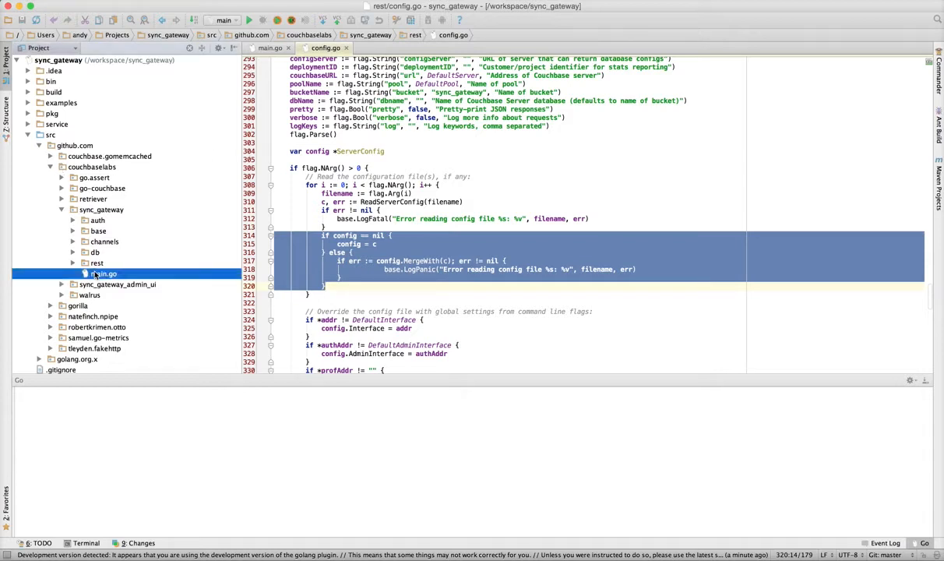
# Run sync_gateway/main so the server starts on port 4984, then stop it
pyautogui.click(103, 274)
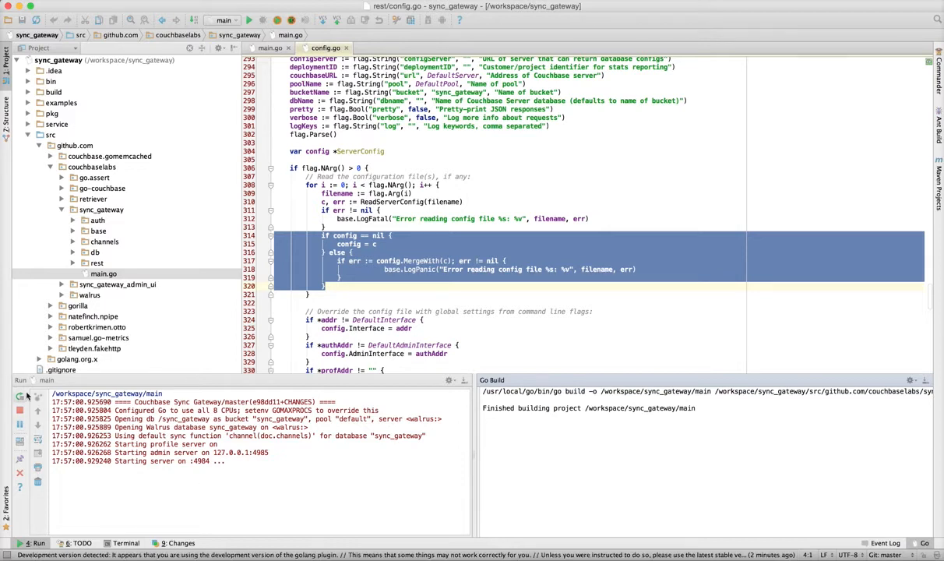
pyautogui.click(19, 411)
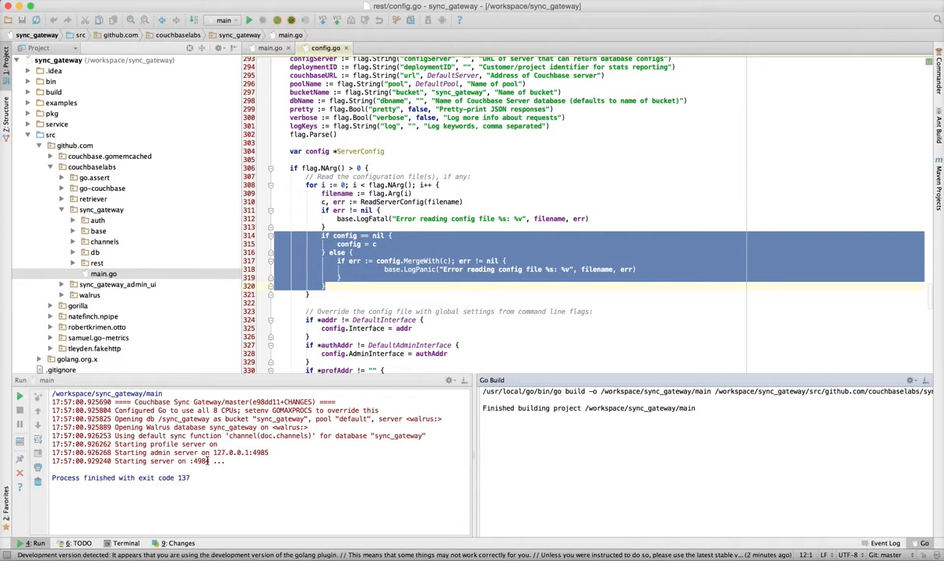
pyautogui.moveTo(343, 285)
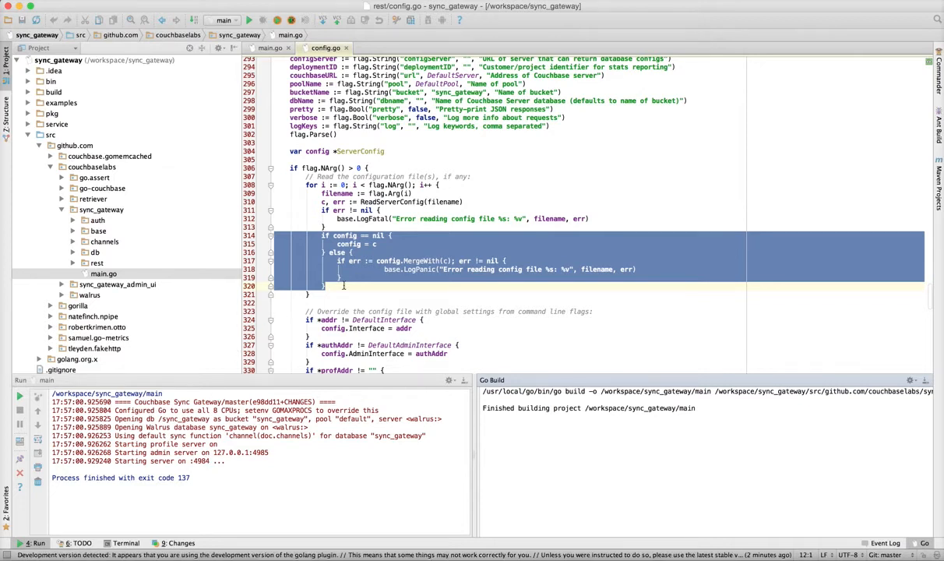
# In the serve function, change base.LogFatal to base.LogPanic on the 'Failed to start HTTP server' line
pyautogui.scroll(-3)
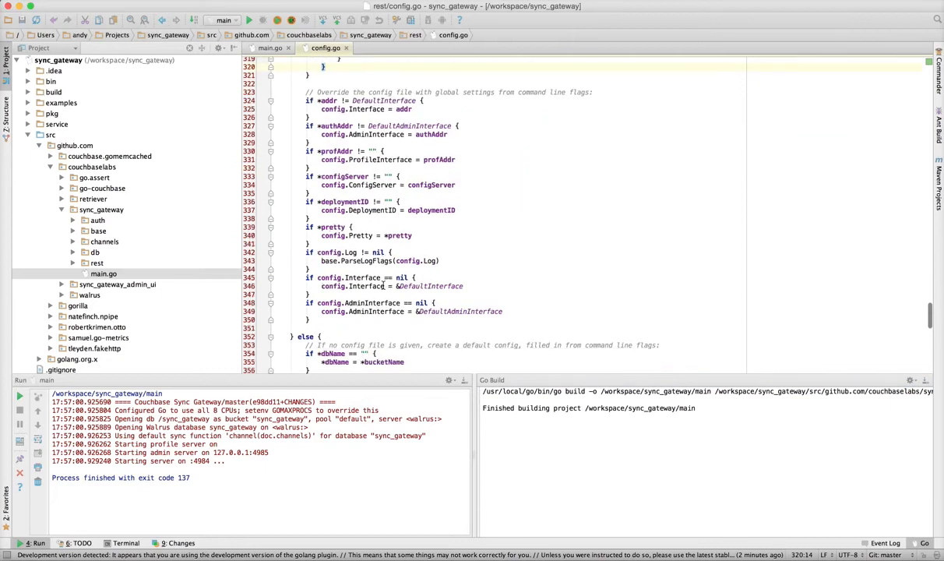
pyautogui.scroll(-3)
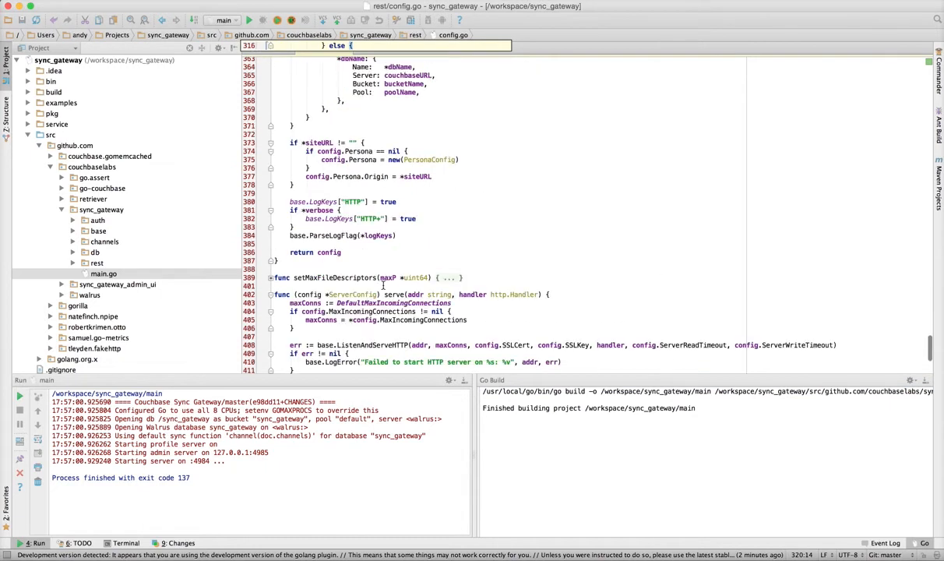
pyautogui.scroll(-3)
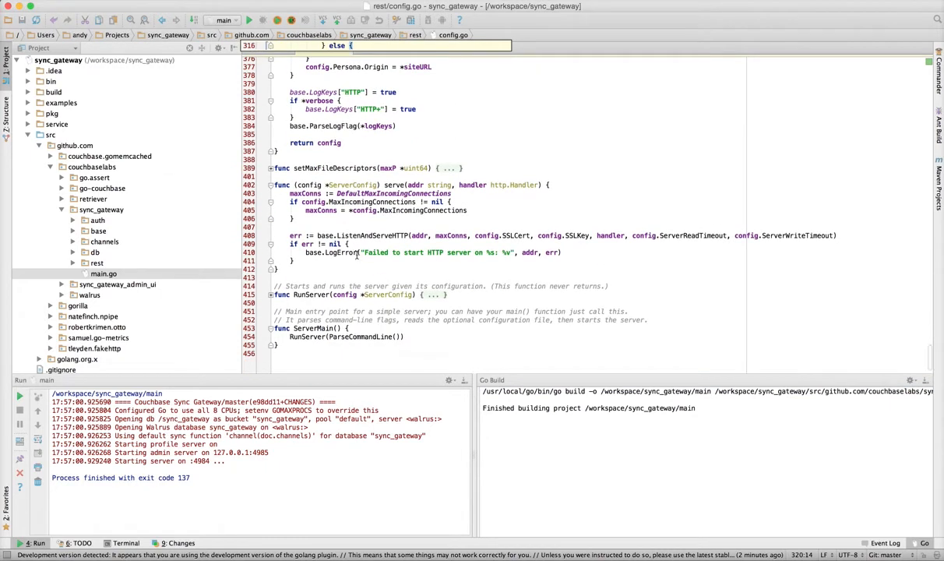
pyautogui.click(339, 253)
pyautogui.write('Panic')
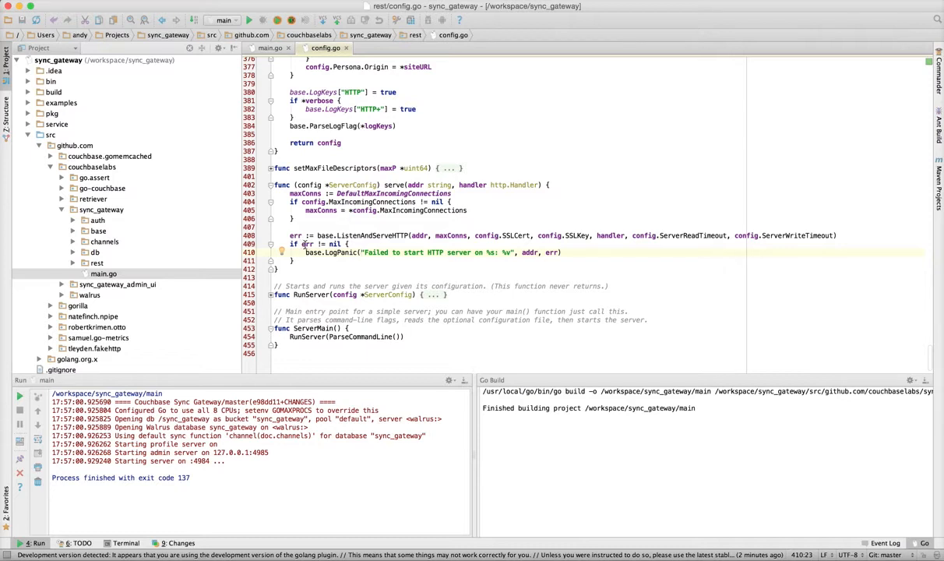
pyautogui.moveTo(486, 270)
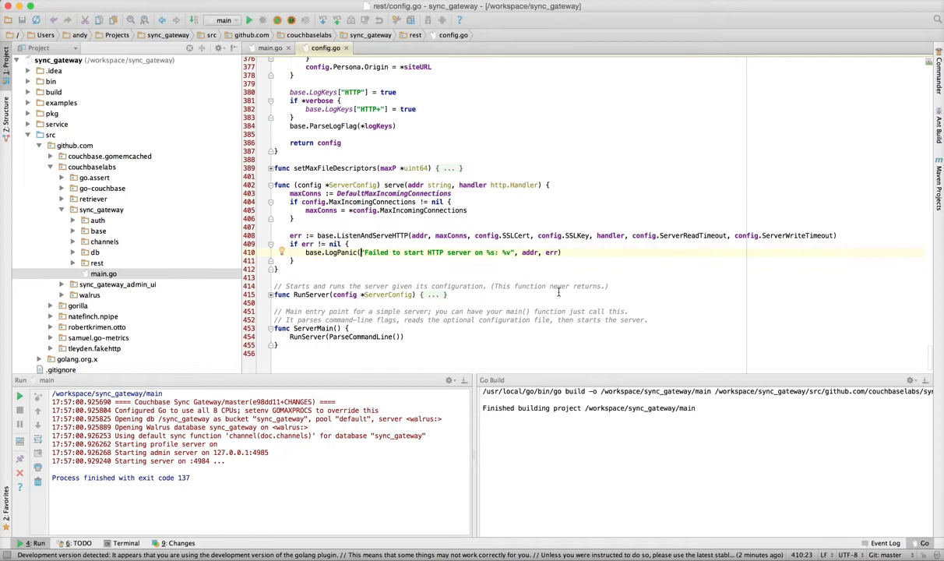
pyautogui.scroll(3)
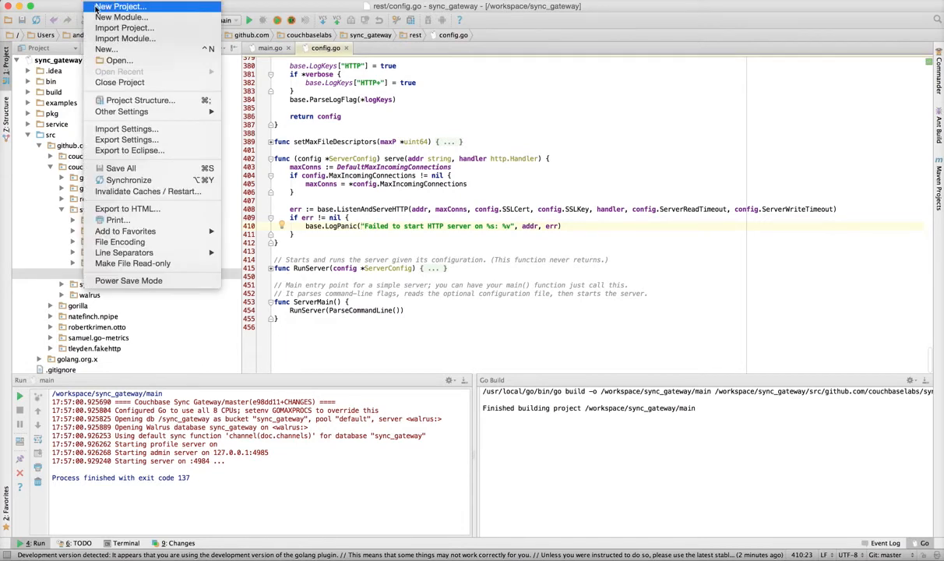
# Start a new Go project via File > New Project with package name myPackage
pyautogui.click(121, 7)
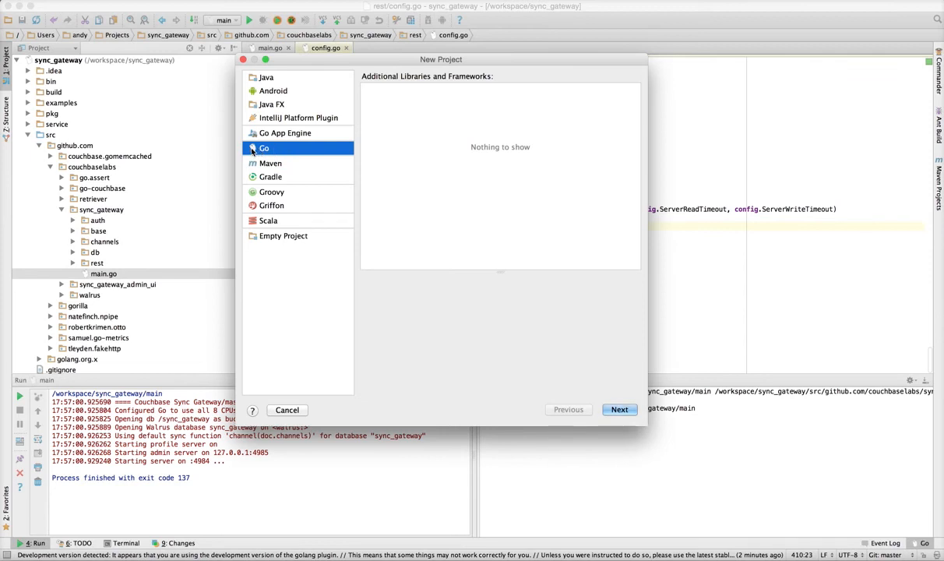
pyautogui.moveTo(325, 154)
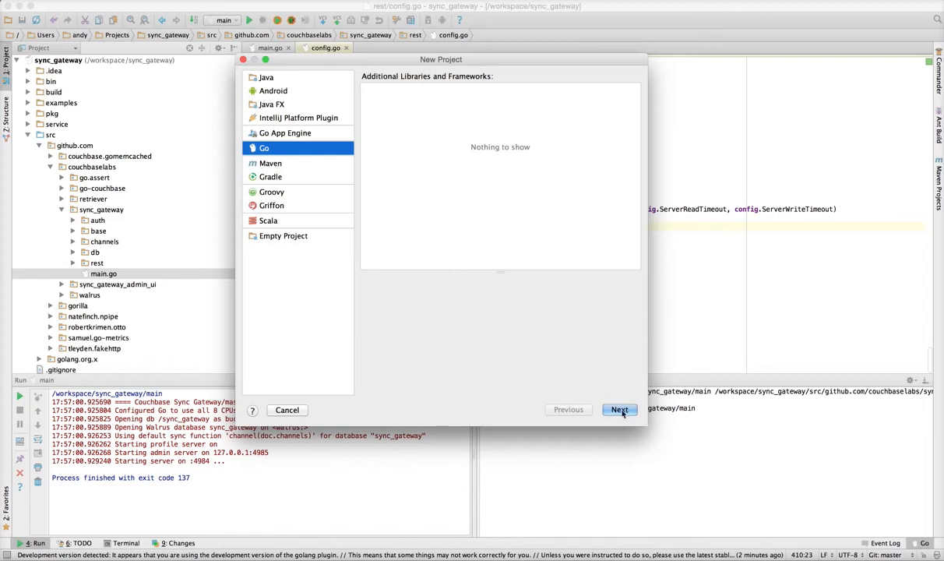
pyautogui.click(620, 409)
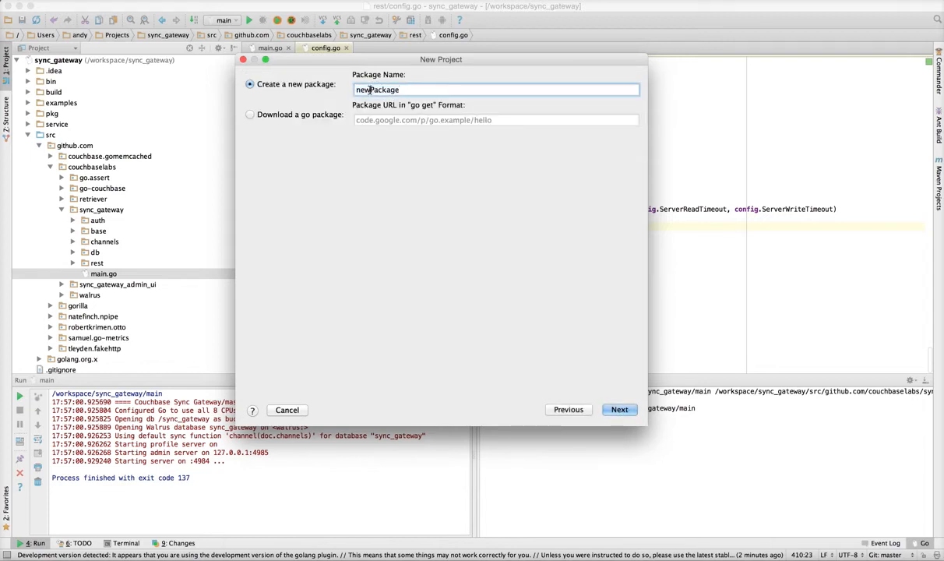
pyautogui.write('myPackage')
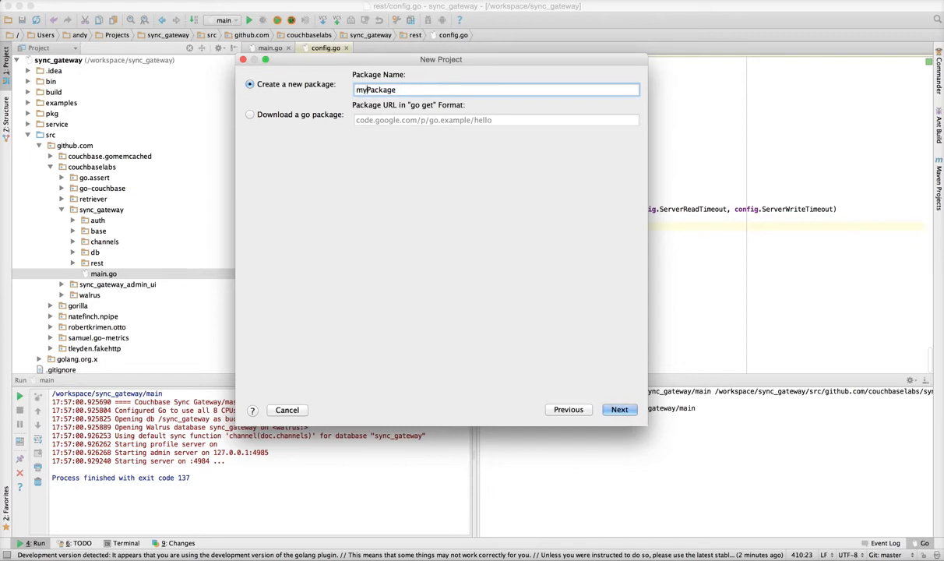
pyautogui.click(620, 409)
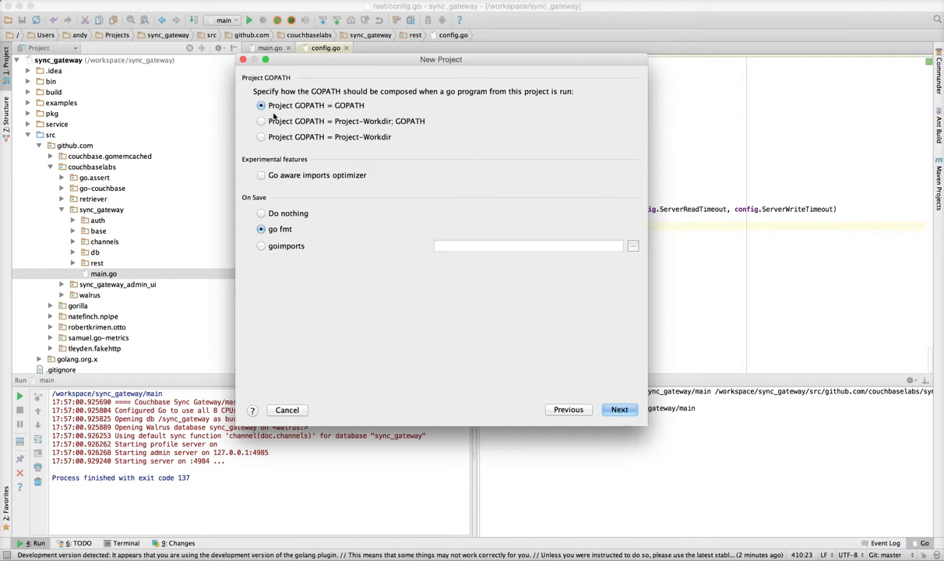
pyautogui.moveTo(271, 207)
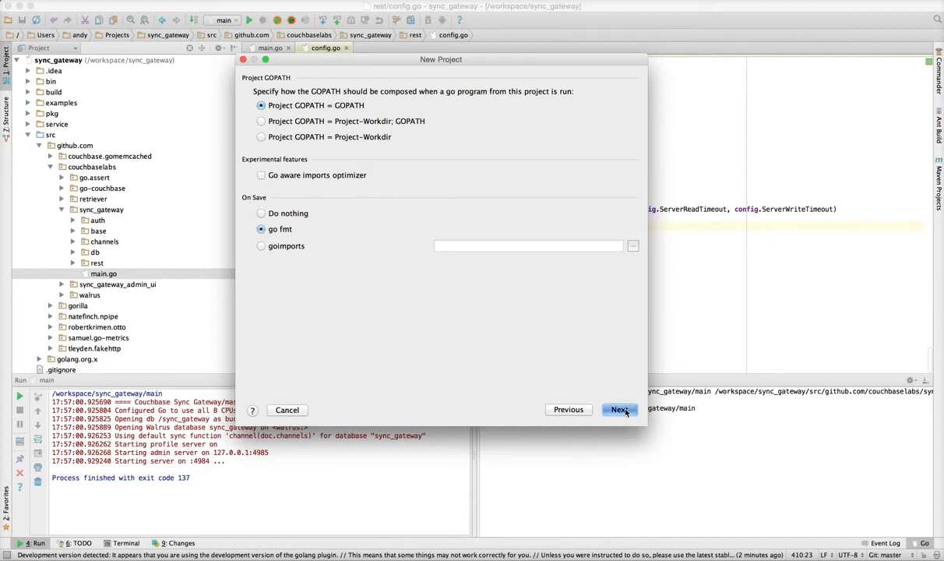
# Accept 'Project GOPATH = GOPATH' and go fmt on save, advancing to the SDK step
pyautogui.click(620, 408)
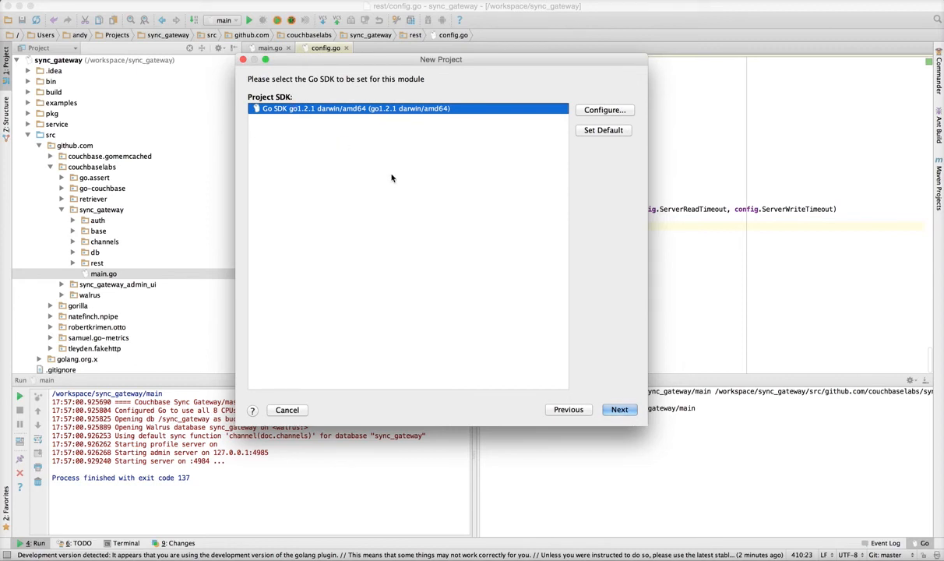
# Accept Go SDK go1.2.1, name the project myGoProject and finish creating it at /workspace/myGoProject
pyautogui.click(620, 408)
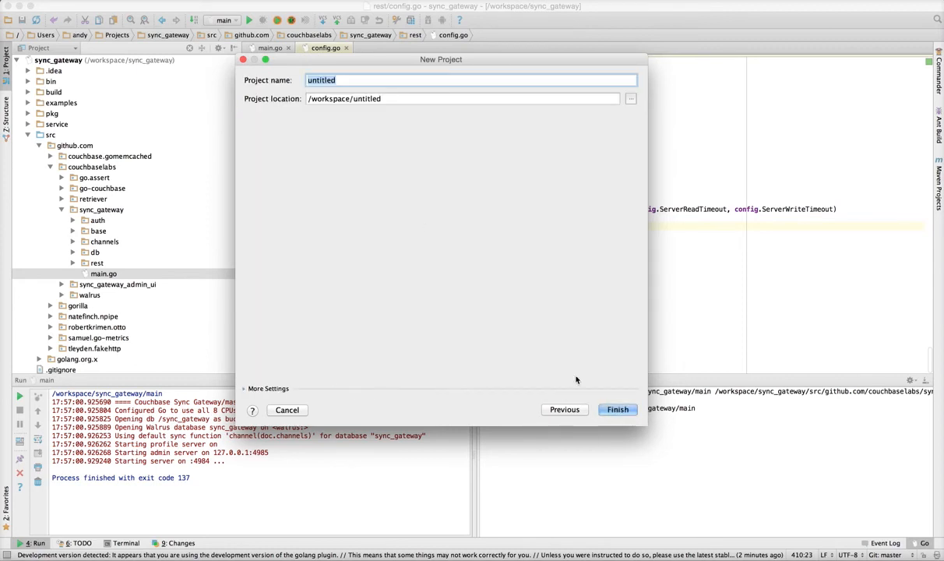
pyautogui.write('my')
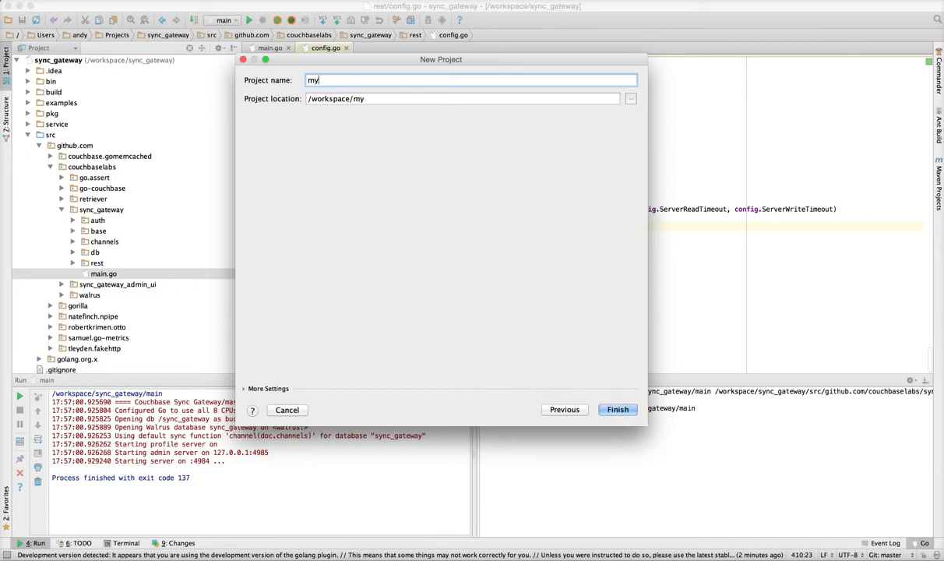
pyautogui.write('GoPro')
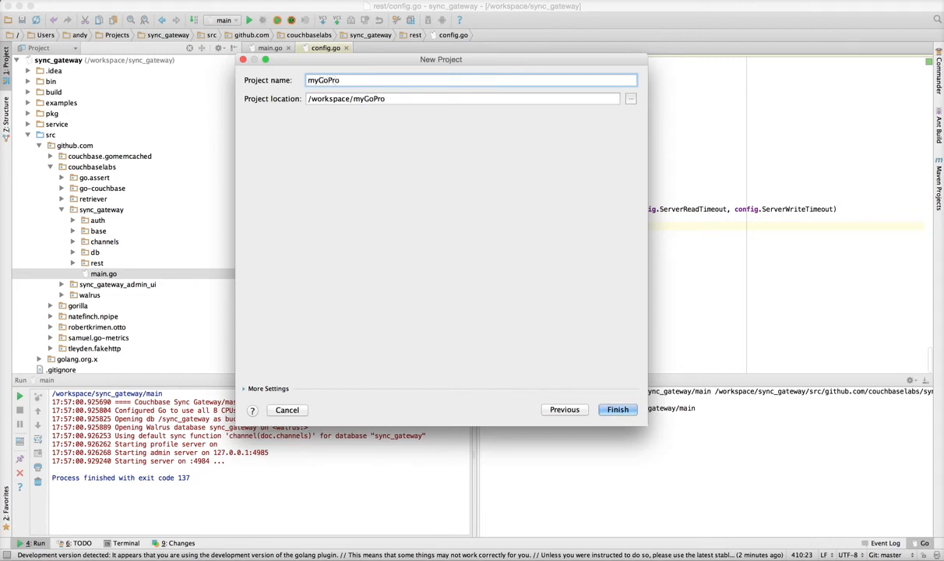
pyautogui.write('ject')
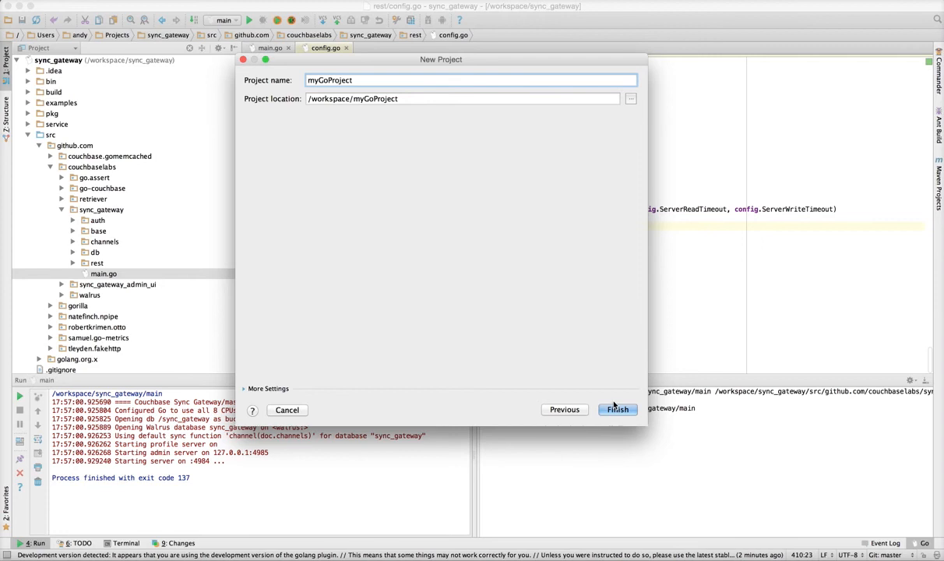
pyautogui.click(616, 408)
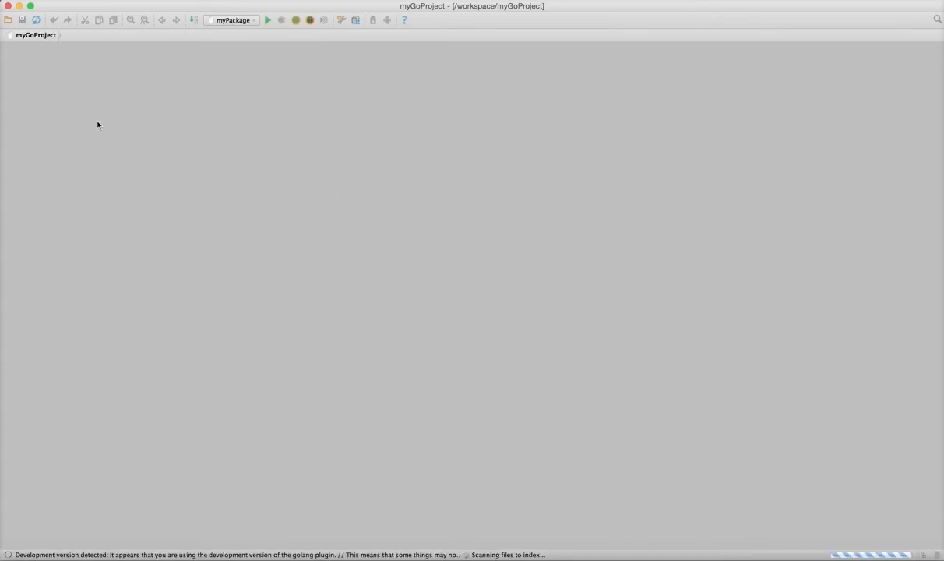
# Expand the myGoProject root to show .idea, bin, pkg, src and myGoProject.iml
pyautogui.click(34, 34)
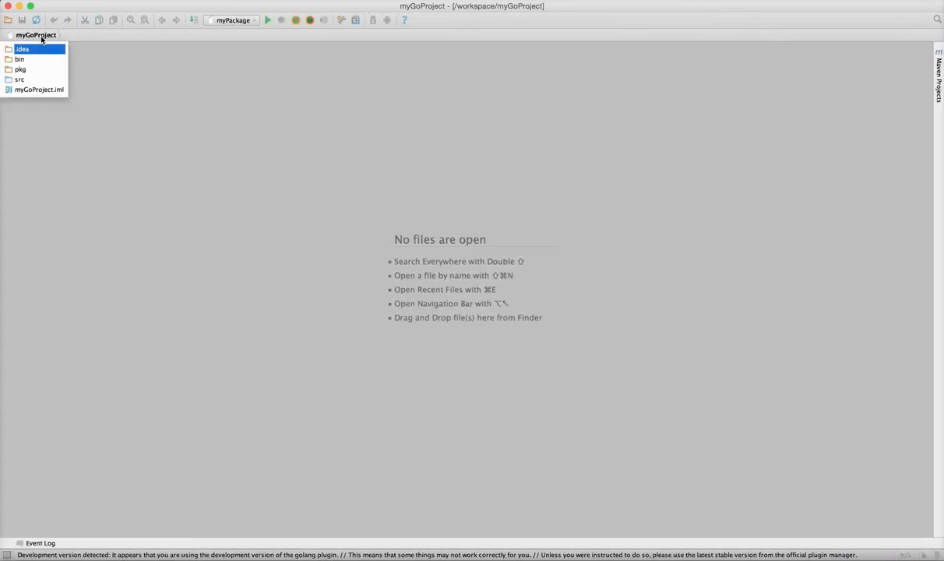
pyautogui.click(36, 34)
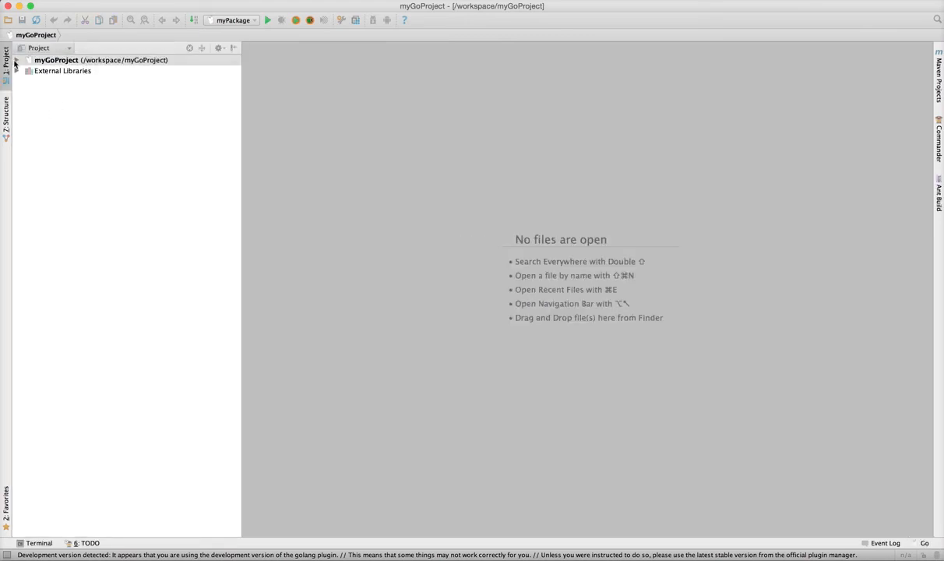
pyautogui.click(18, 59)
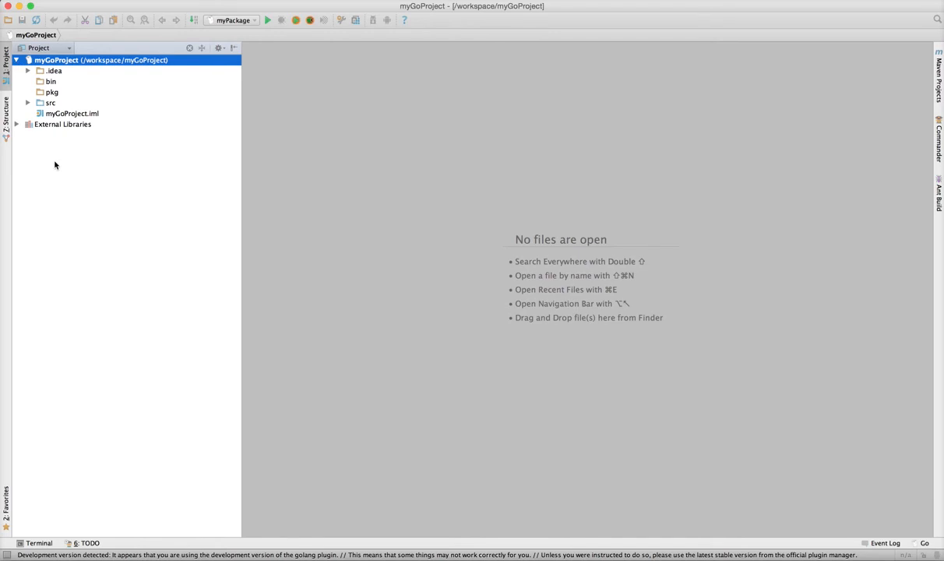
pyautogui.moveTo(63, 165)
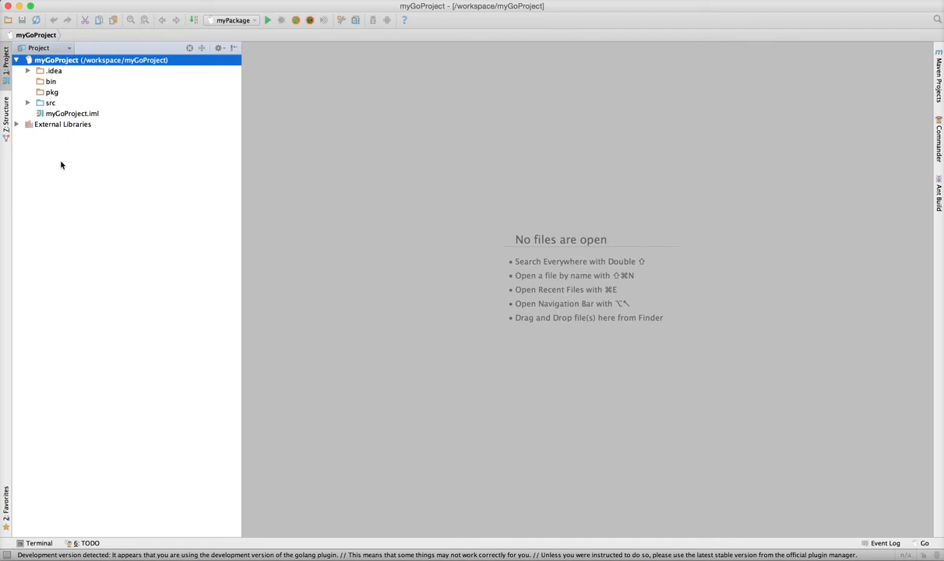
pyautogui.moveTo(69, 168)
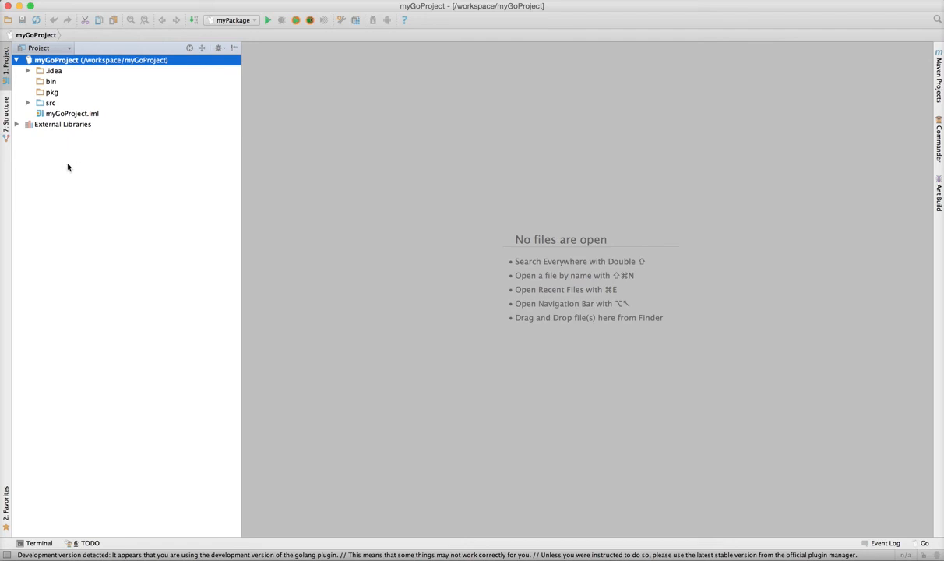
pyautogui.moveTo(133, 166)
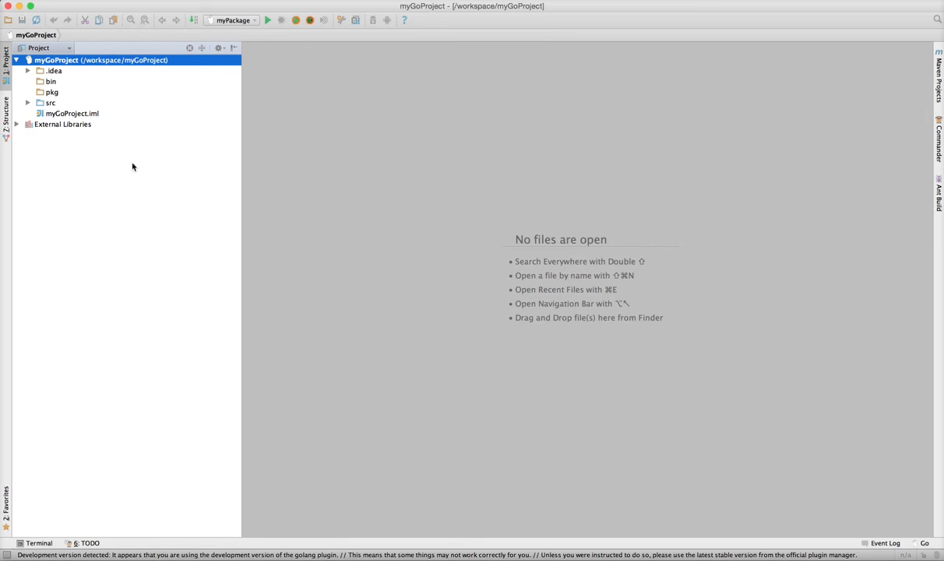
pyautogui.moveTo(78, 95)
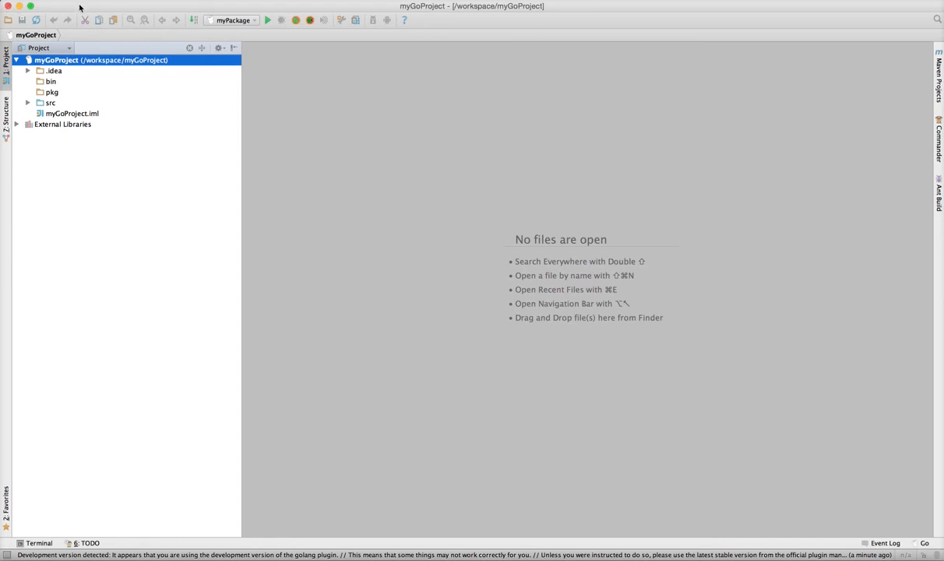
pyautogui.moveTo(106, 257)
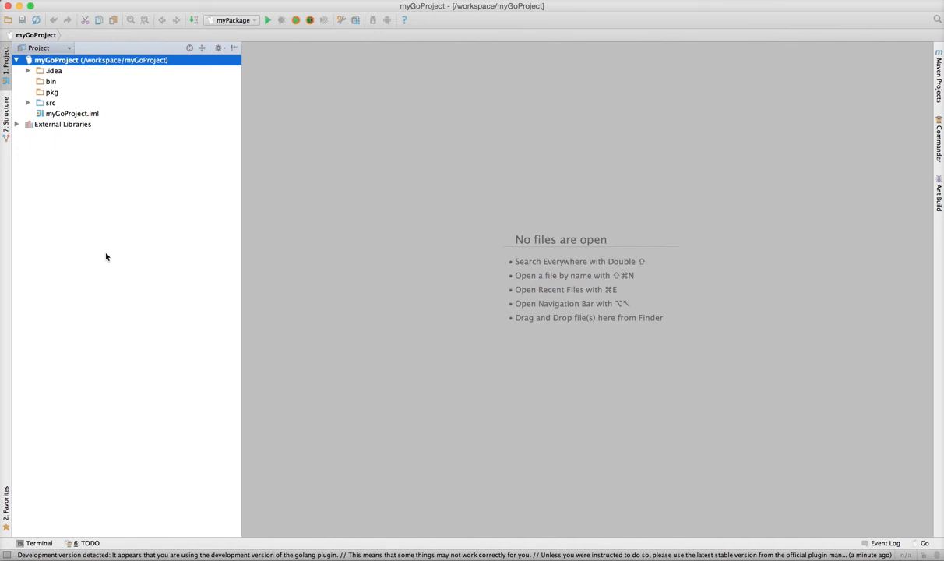
pyautogui.moveTo(91, 32)
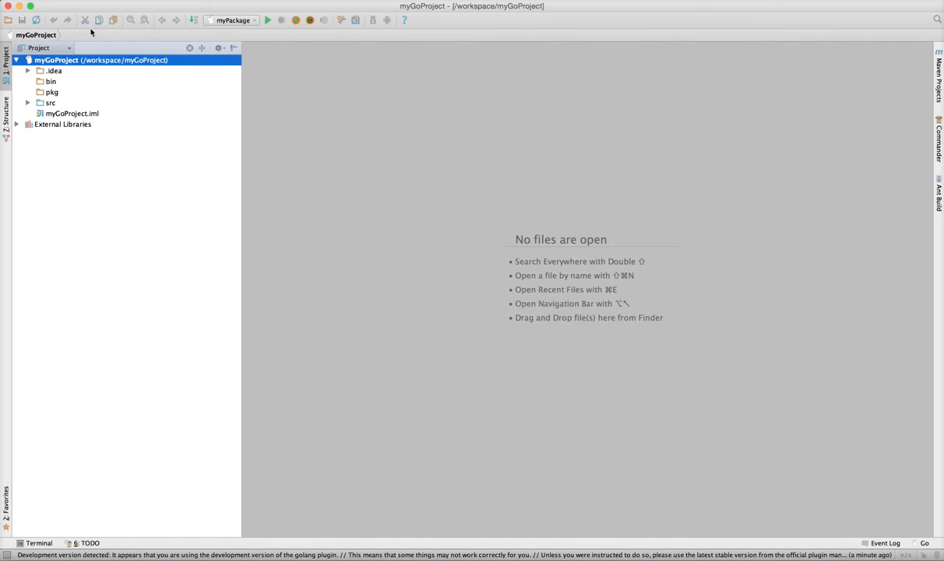